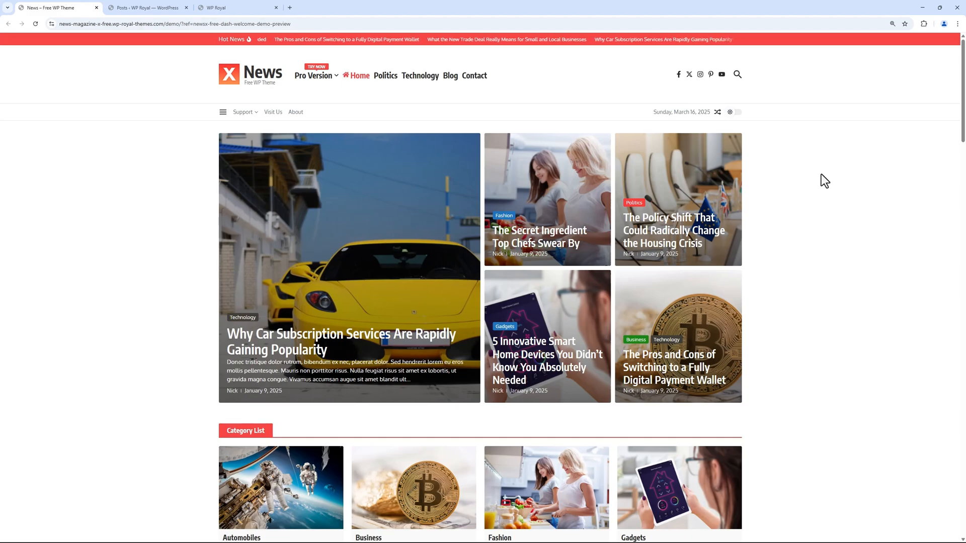
Step: Switch to the local WP Royal site and check its Posts list in wp-admin
scroll("down", 3)
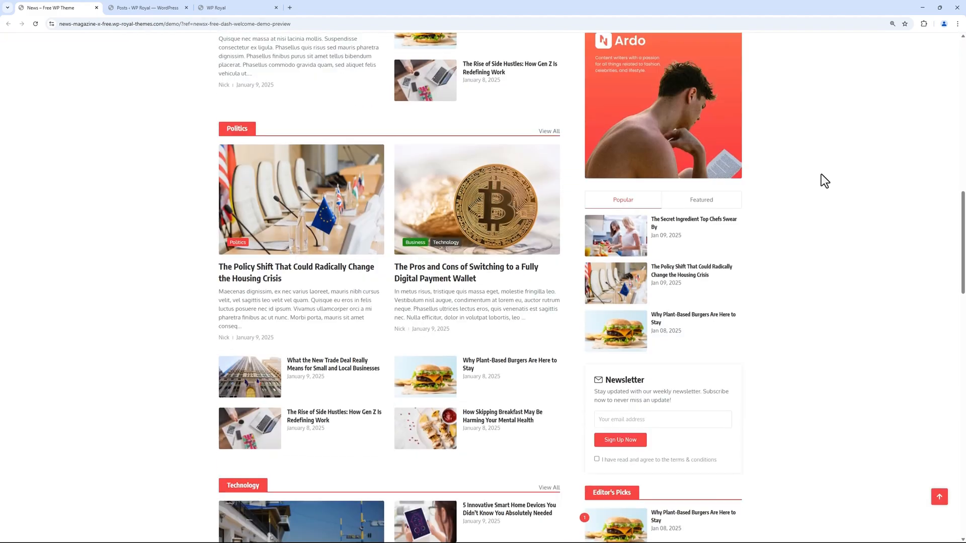
scroll("down", 3)
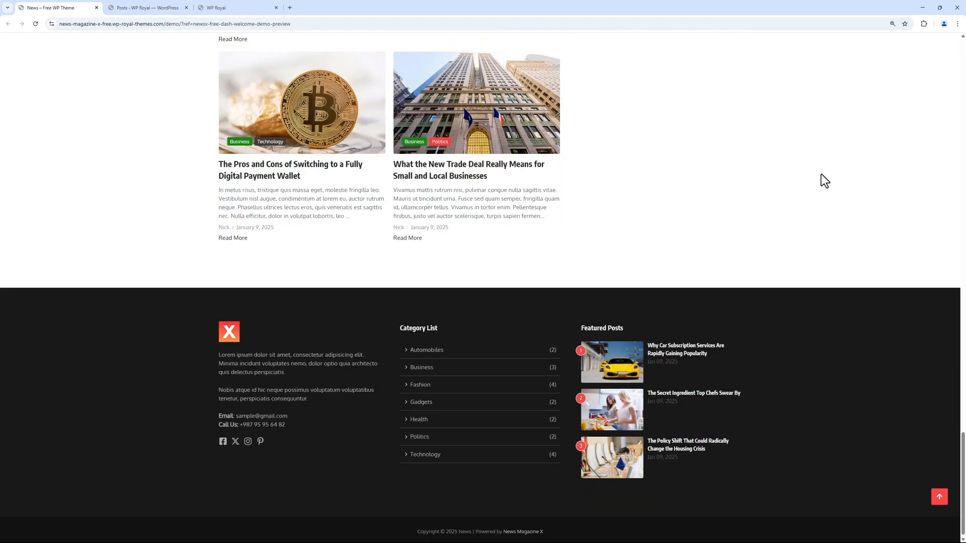
scroll("up", 3)
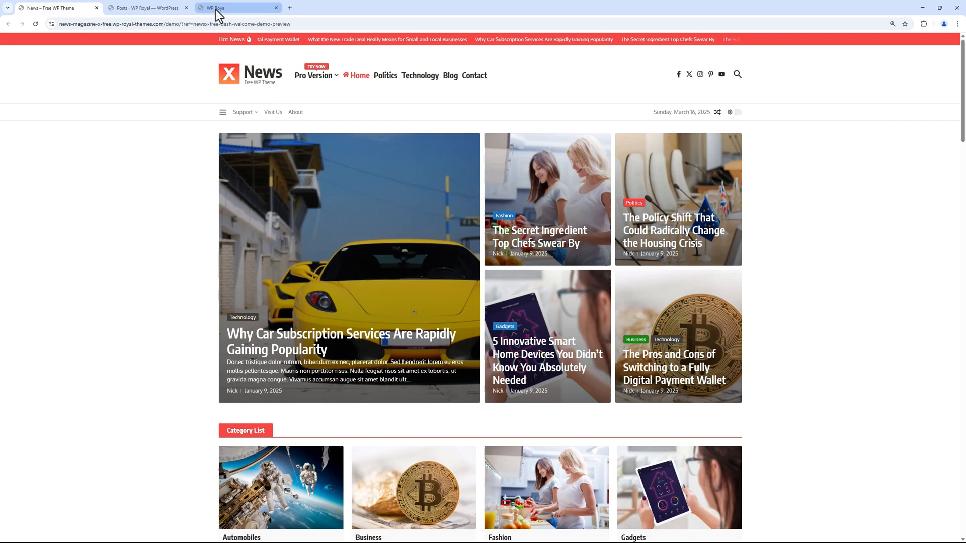
left_click(238, 7)
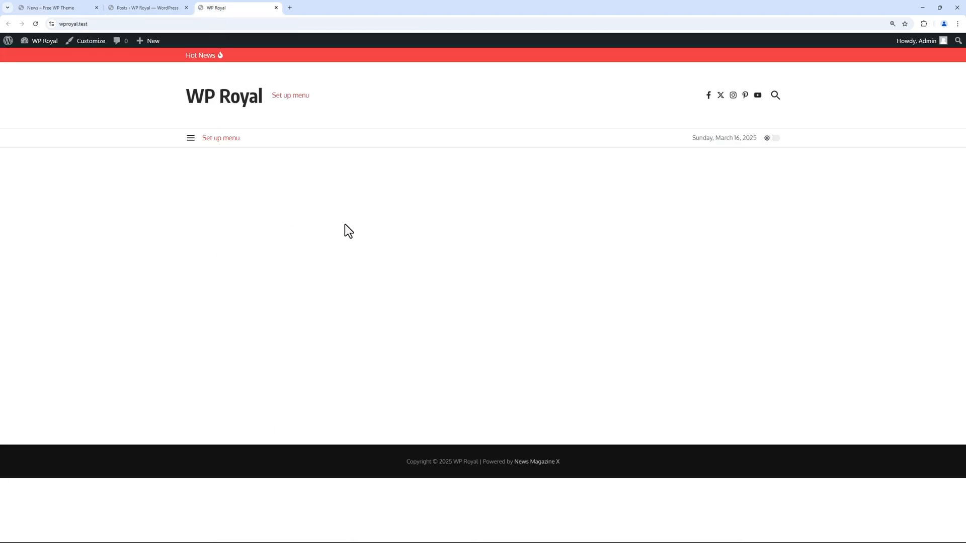
mouse_move(148, 7)
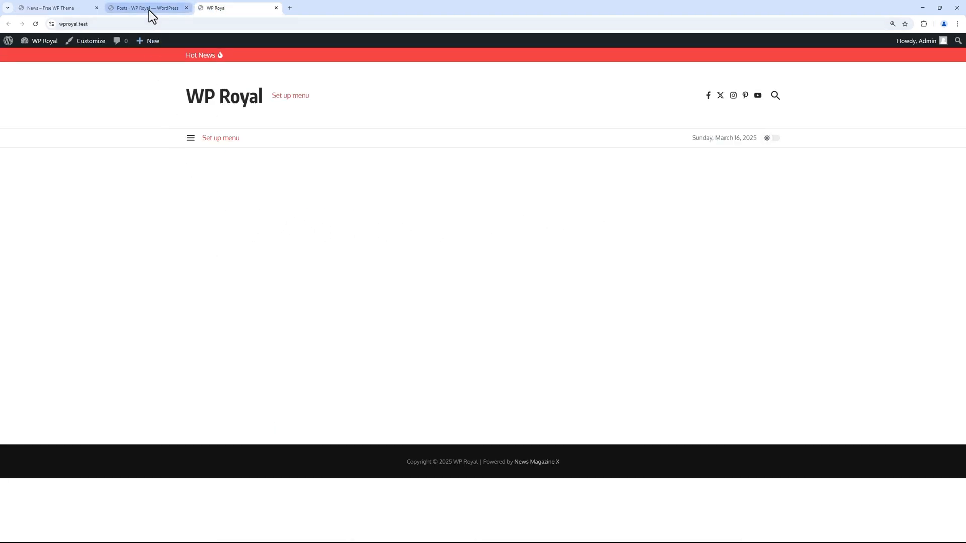
left_click(148, 7)
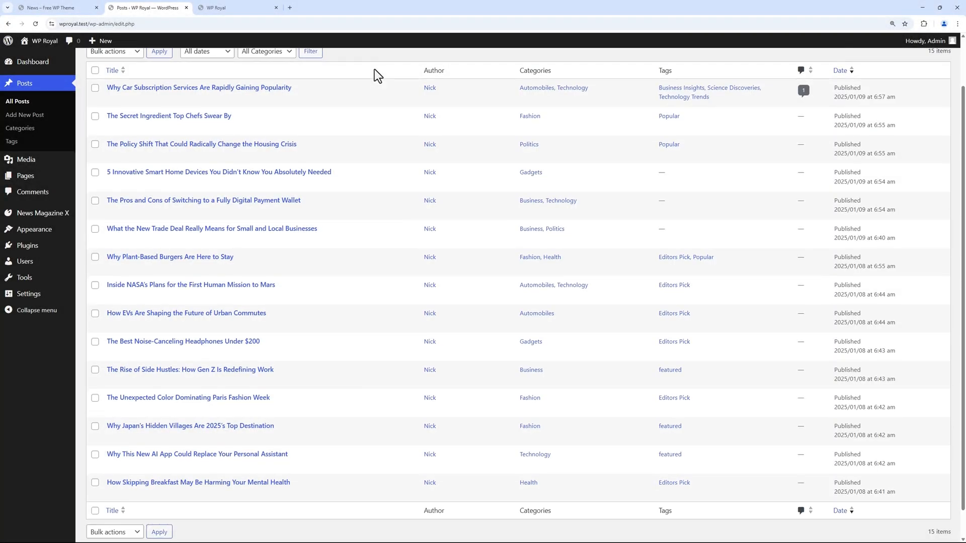
Step: Scroll through the reloaded homepage showing the News Magazine X post layout
scroll("up", 3)
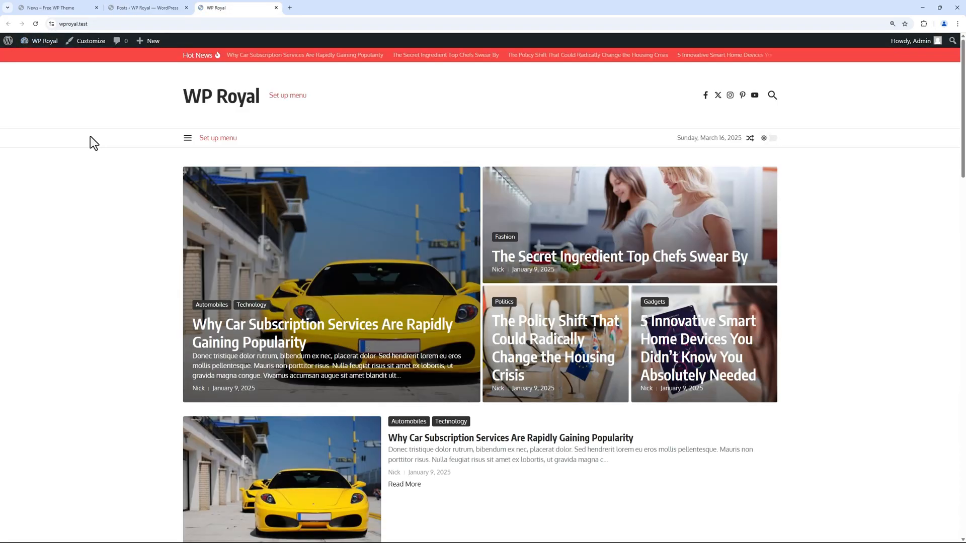
scroll("down", 3)
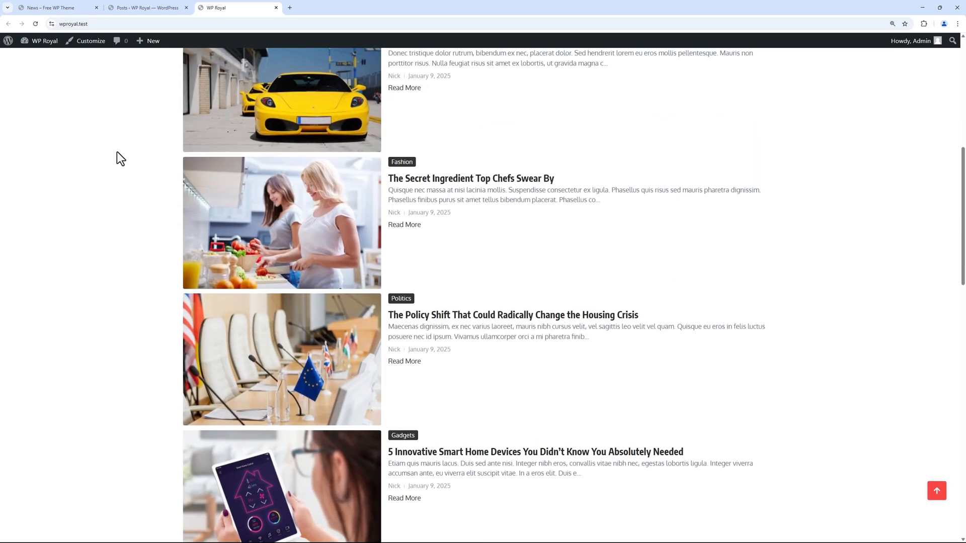
scroll("up", 3)
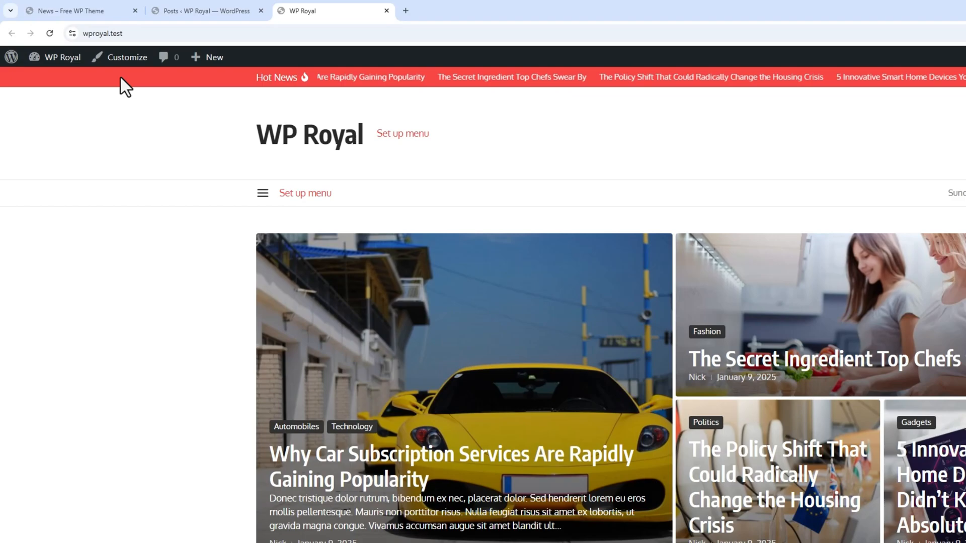
Step: Open the Customizer's Front Page settings for WP Royal, glancing at the demo site for comparison
left_click(127, 56)
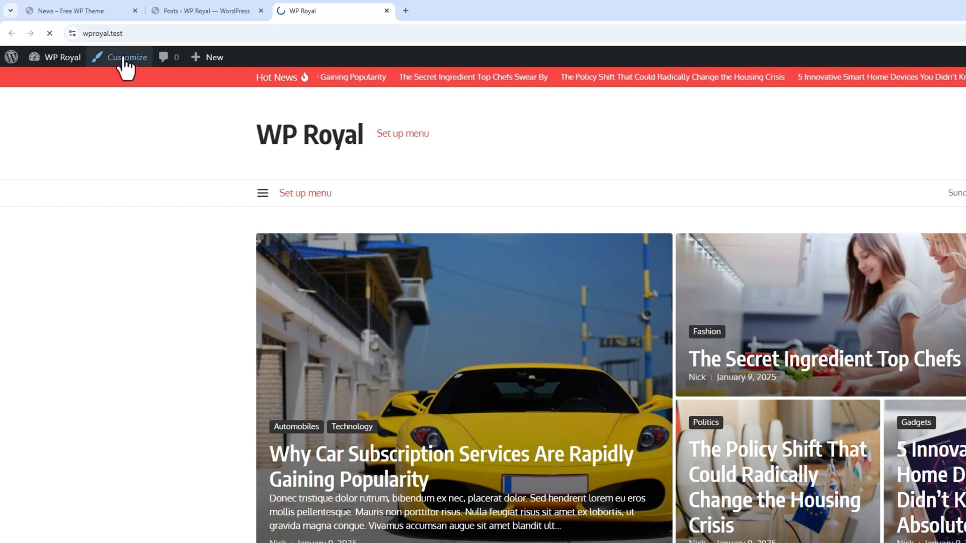
left_click(127, 56)
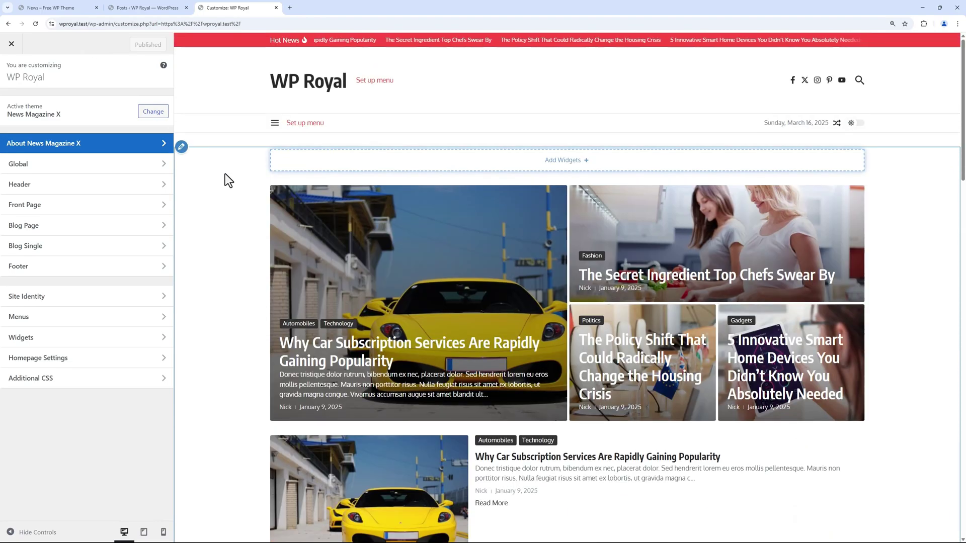
left_click(55, 7)
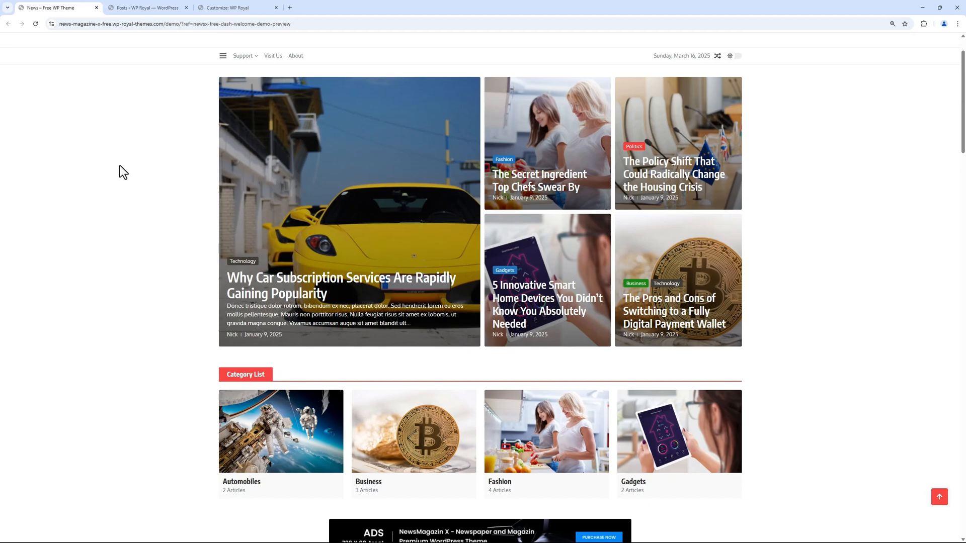
left_click(237, 7)
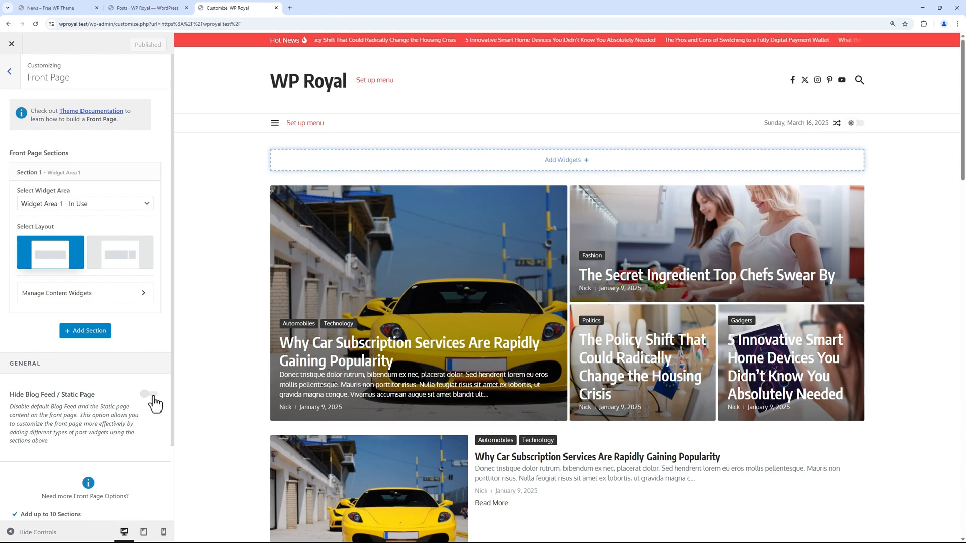
Step: Enable Hide Blog Feed / Static Page on the front page and publish it
left_click(149, 393)
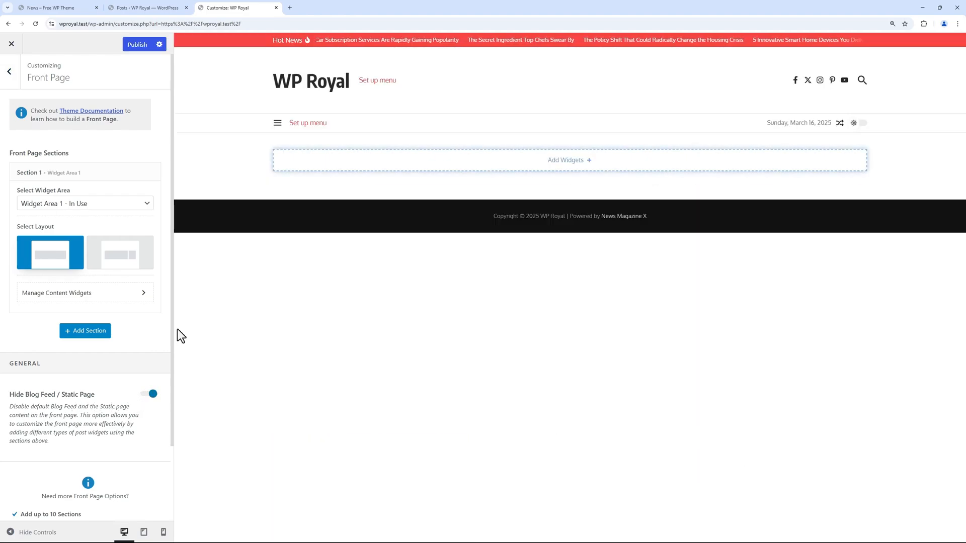
left_click(137, 44)
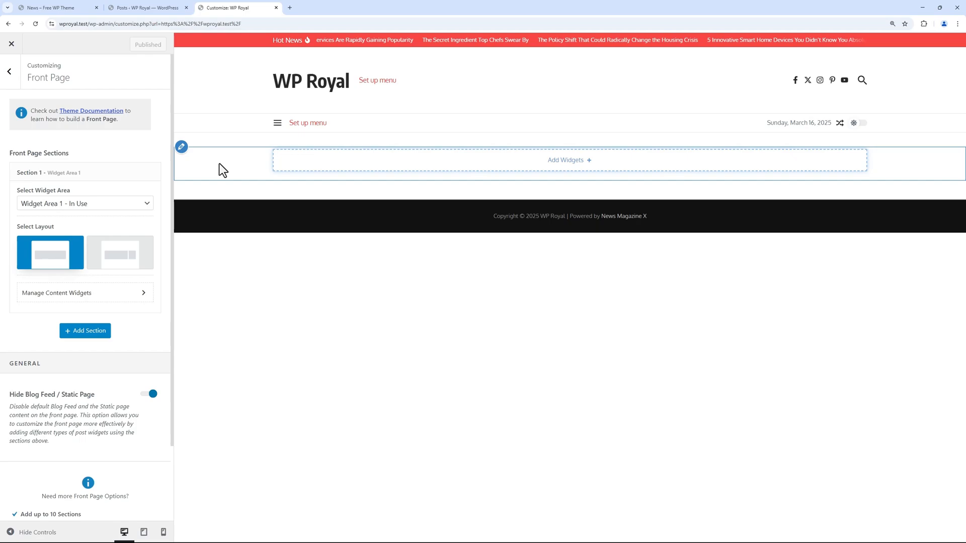
mouse_move(303, 182)
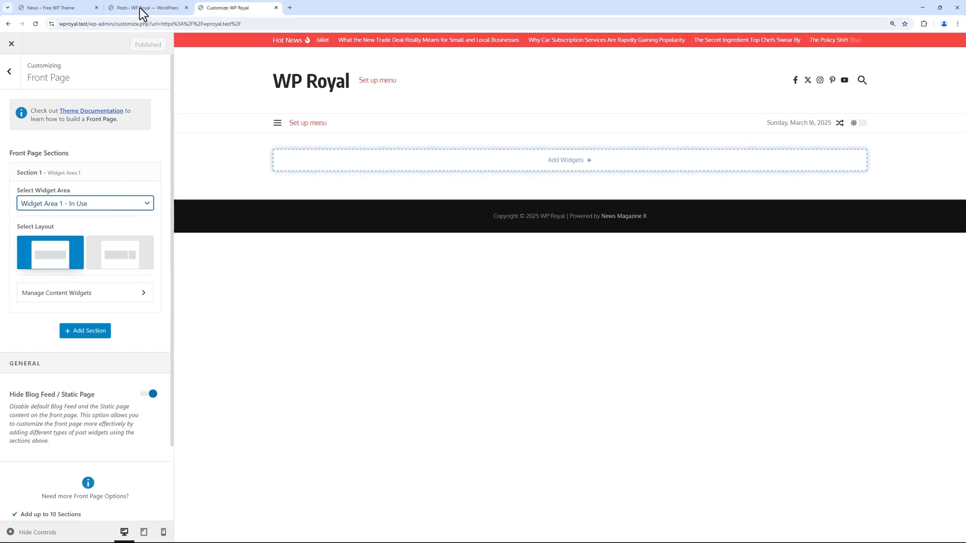
Step: Check Appearance > Widgets in the admin tab, then return to the Customizer
left_click(148, 7)
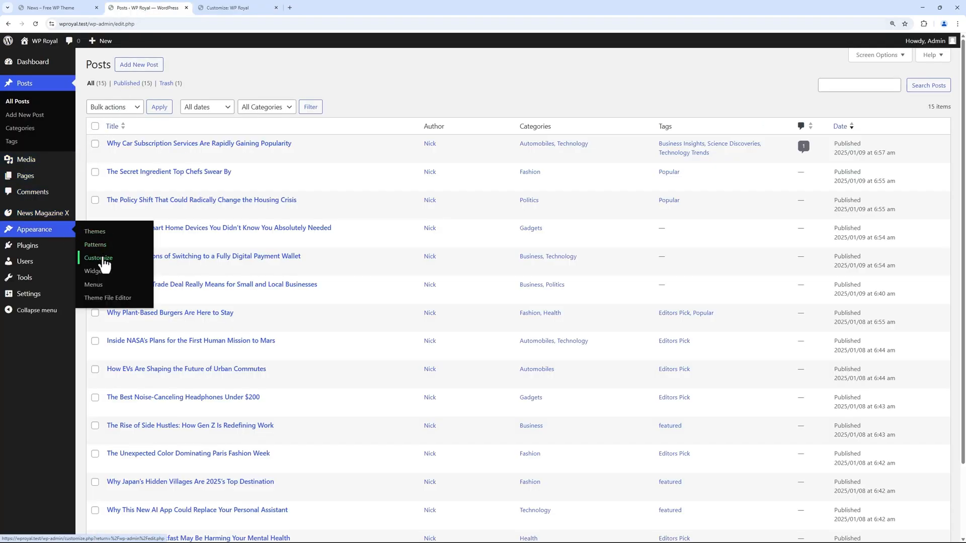
left_click(93, 271)
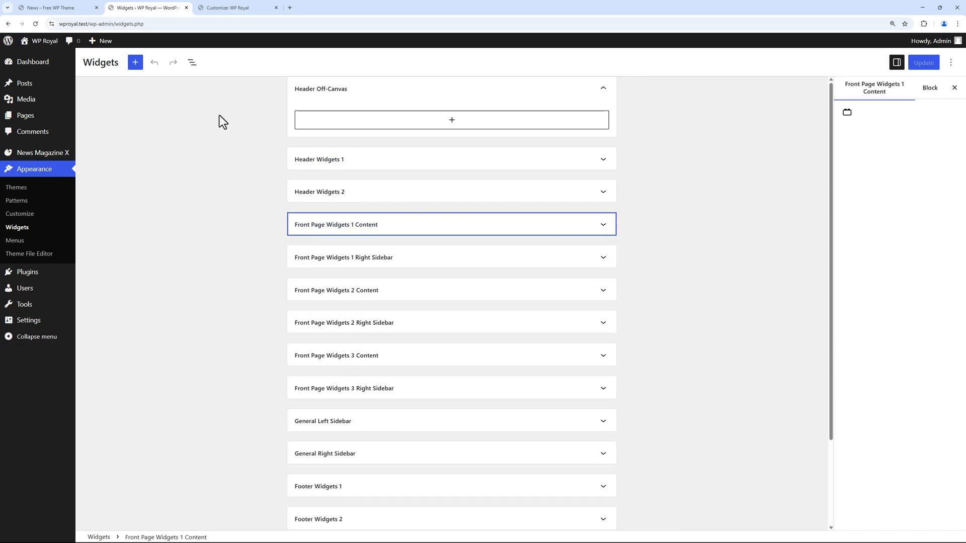
left_click(237, 7)
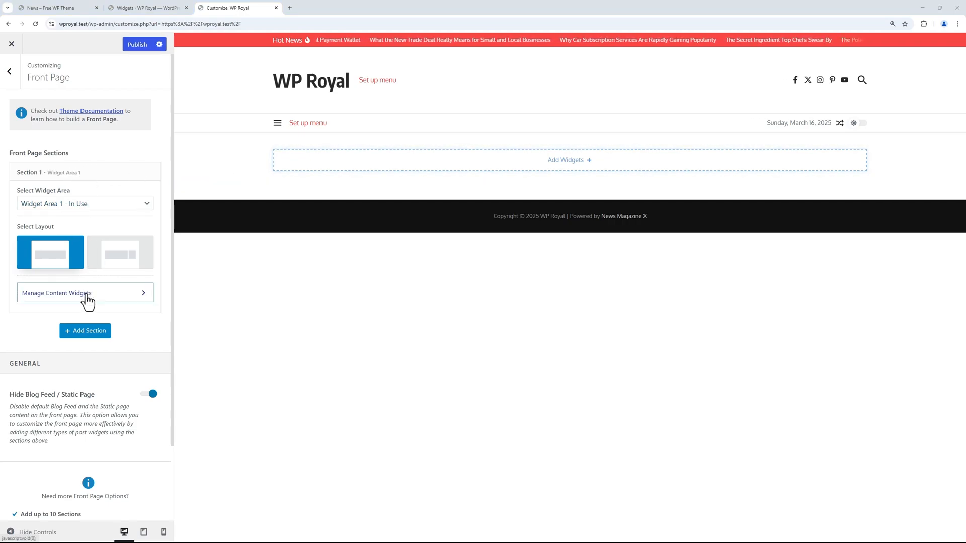
Step: Insert a NewsX: Magazine Grid Layout widget into section 1's content area and expand its Layout options
left_click(85, 293)
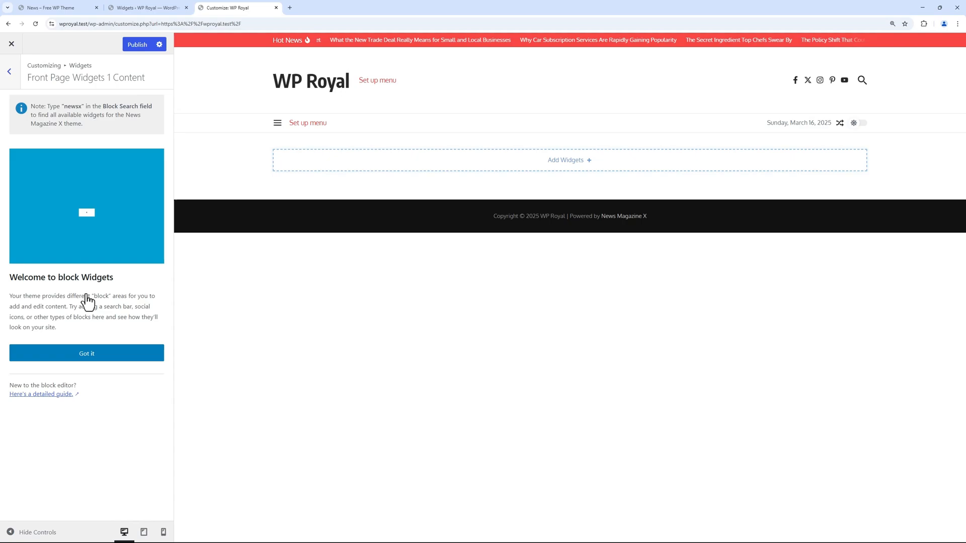
left_click(86, 353)
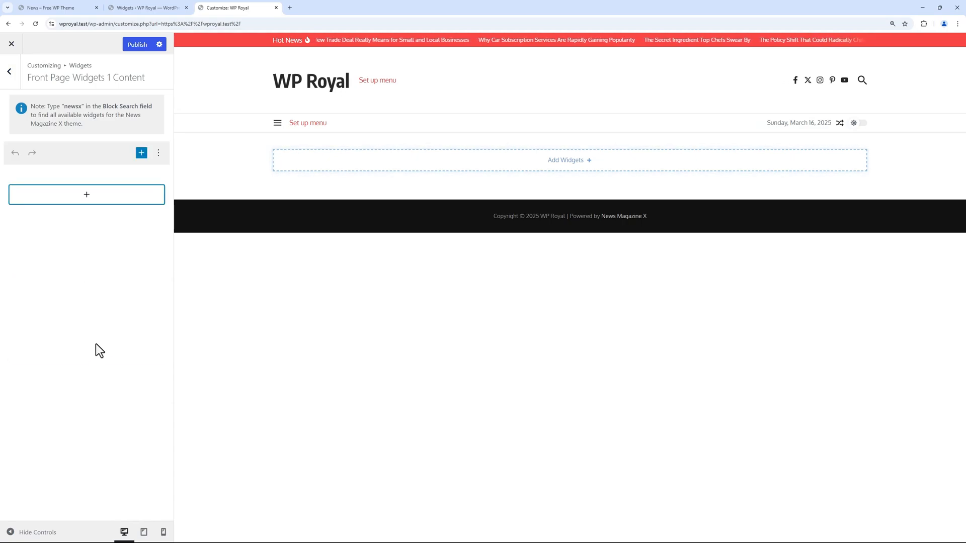
left_click(86, 194)
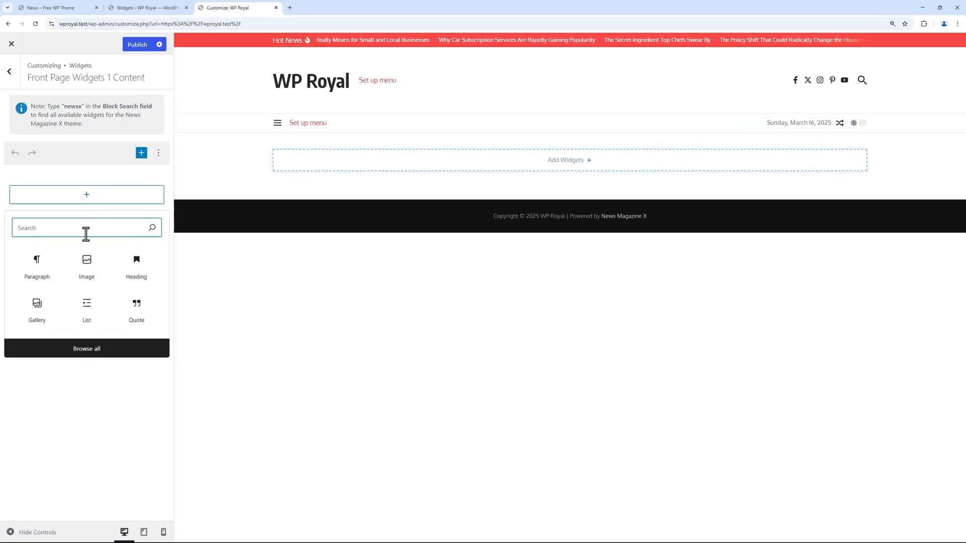
type("NewsX: Magazine Grid Layout")
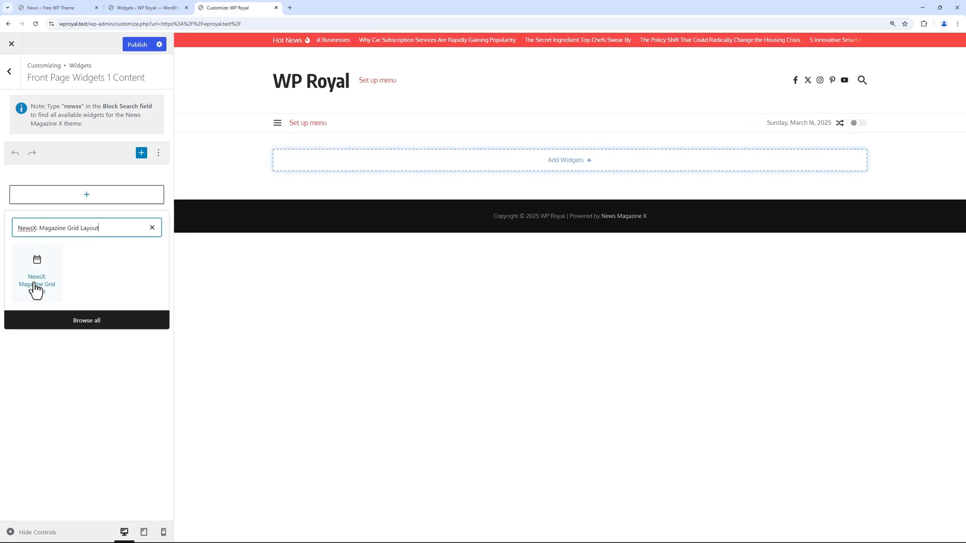
left_click(37, 275)
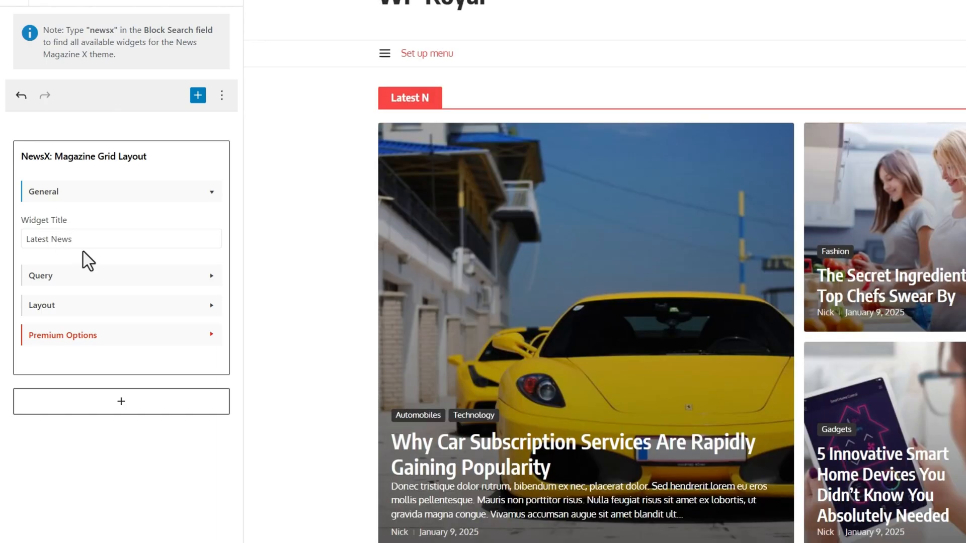
left_click(121, 275)
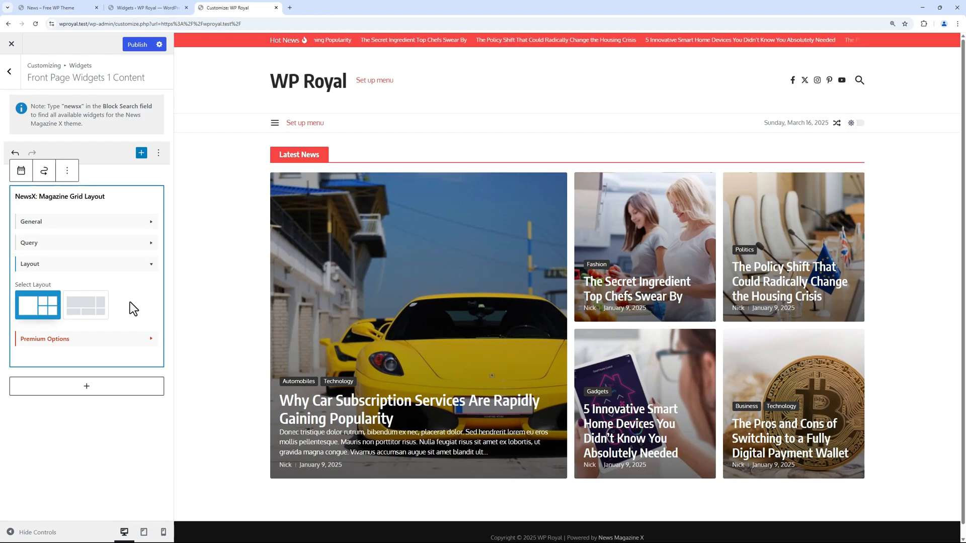
Step: Add a NewsX: Category List widget below the grid and publish the front page
left_click(86, 386)
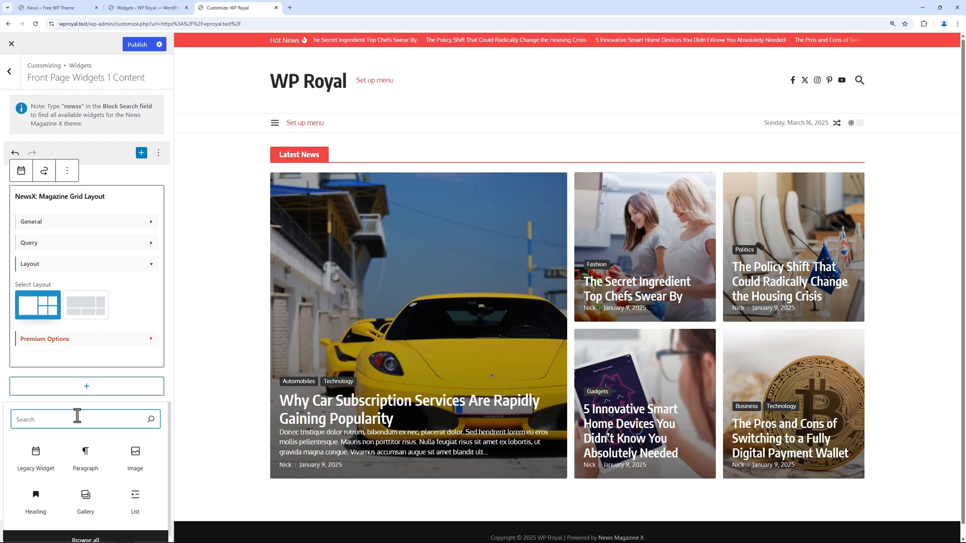
type("categ")
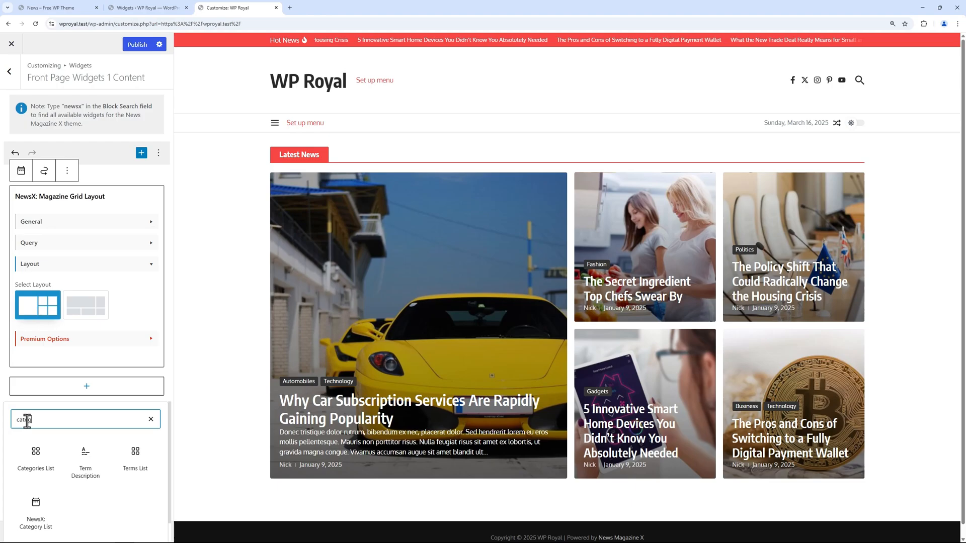
left_click(35, 511)
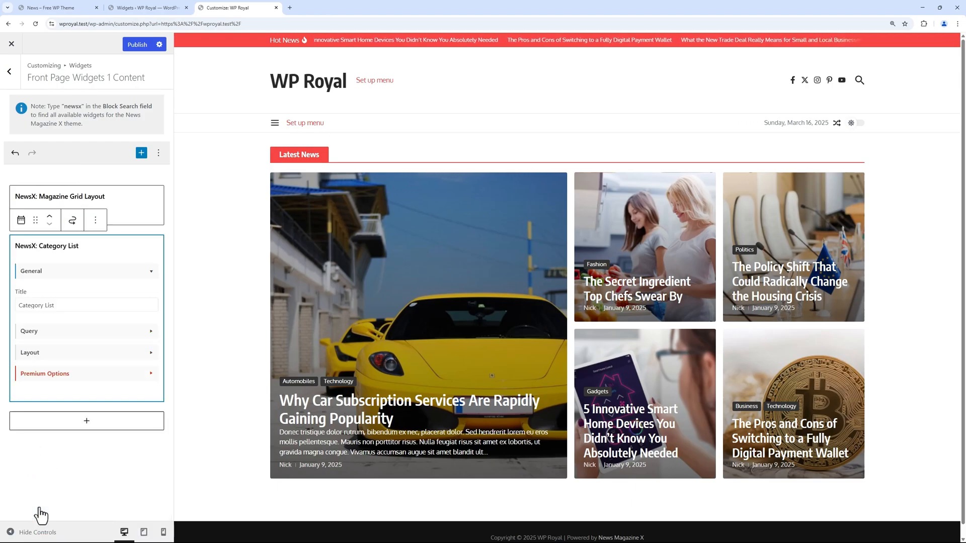
scroll("down", 3)
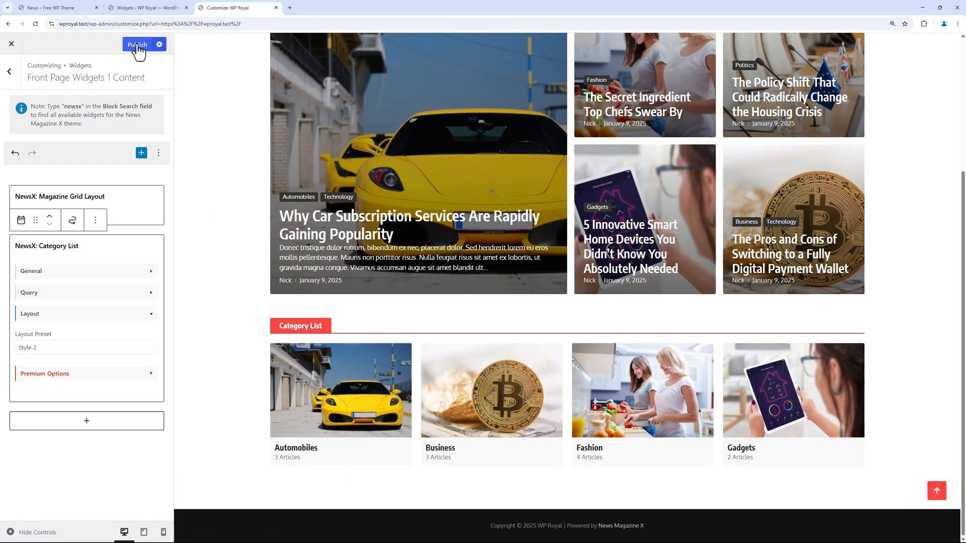
left_click(137, 44)
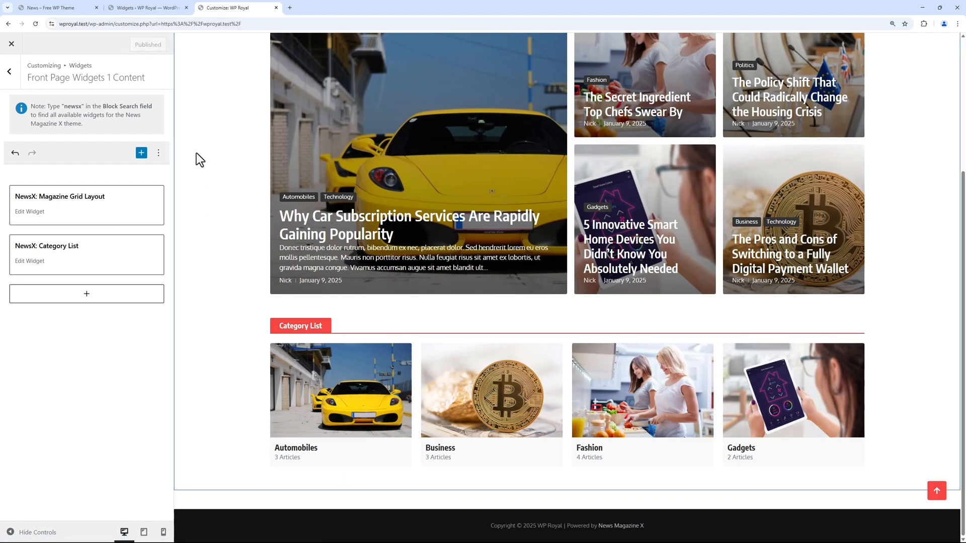
mouse_move(141, 137)
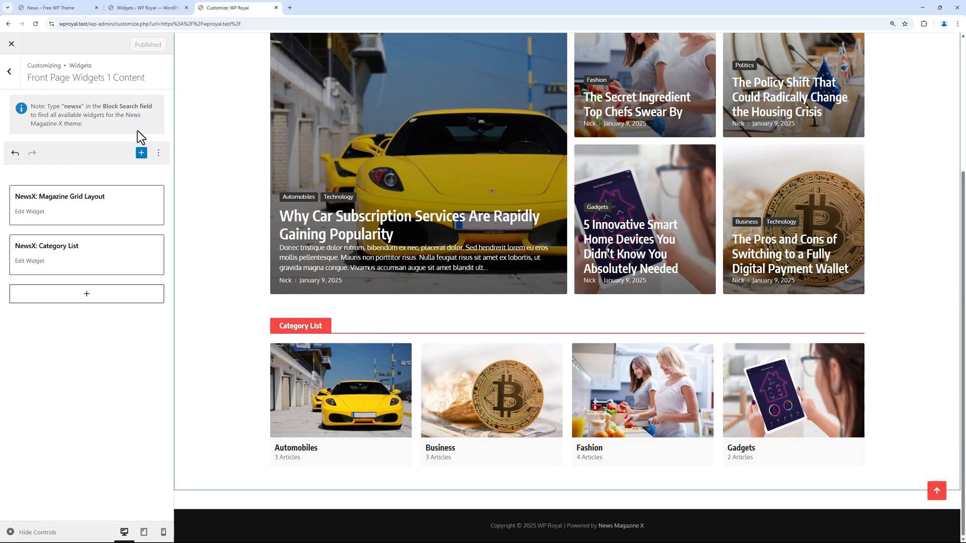
Step: Add a second front page section on Widget Area 2 with a content-plus-right-sidebar layout
left_click(9, 70)
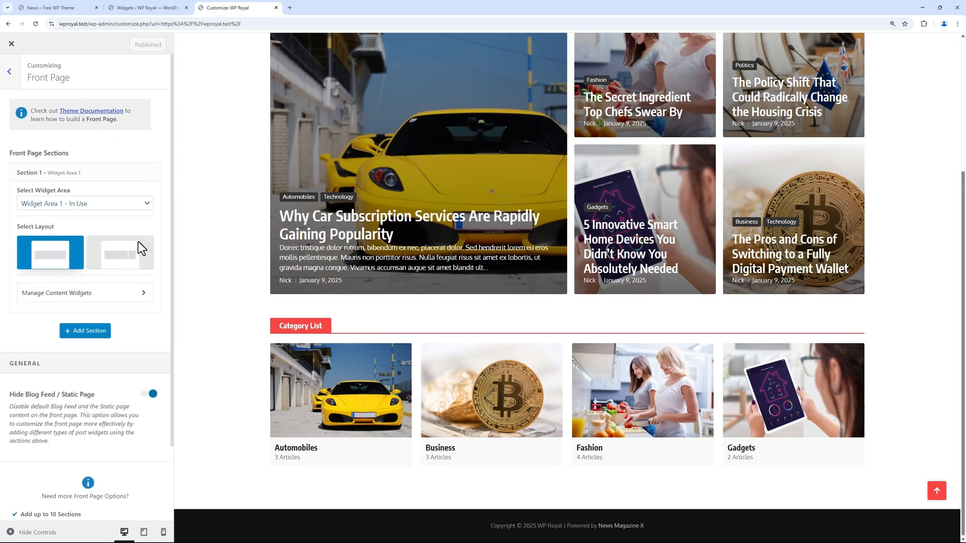
left_click(85, 331)
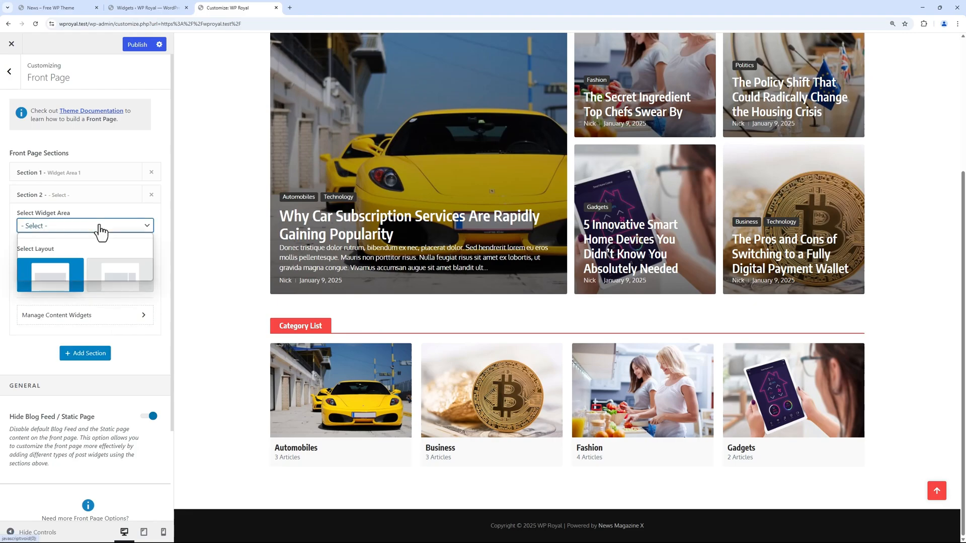
left_click(61, 226)
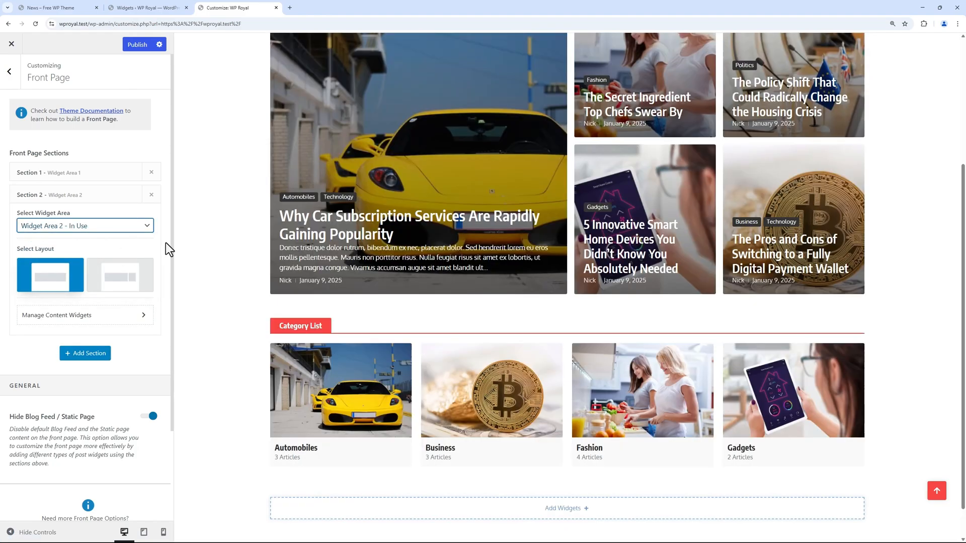
left_click(120, 275)
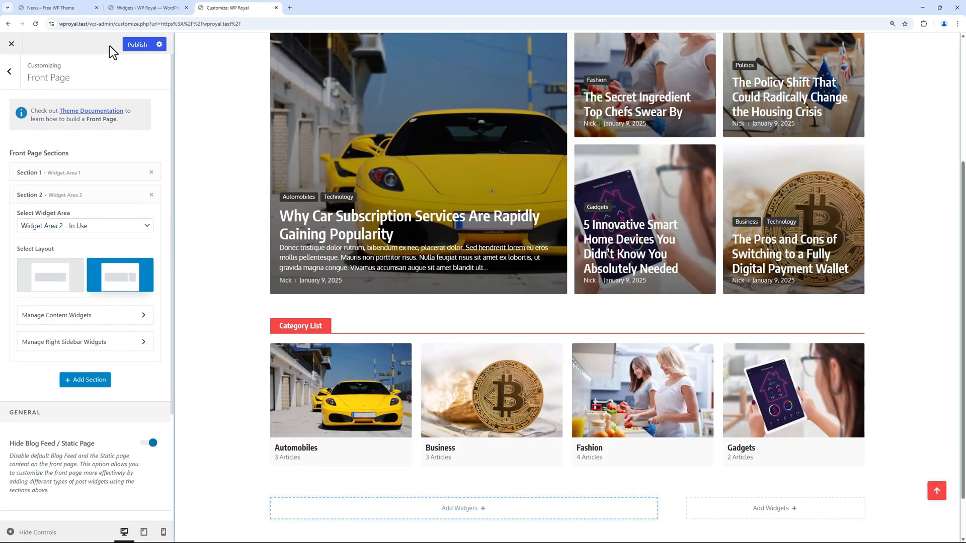
left_click(55, 8)
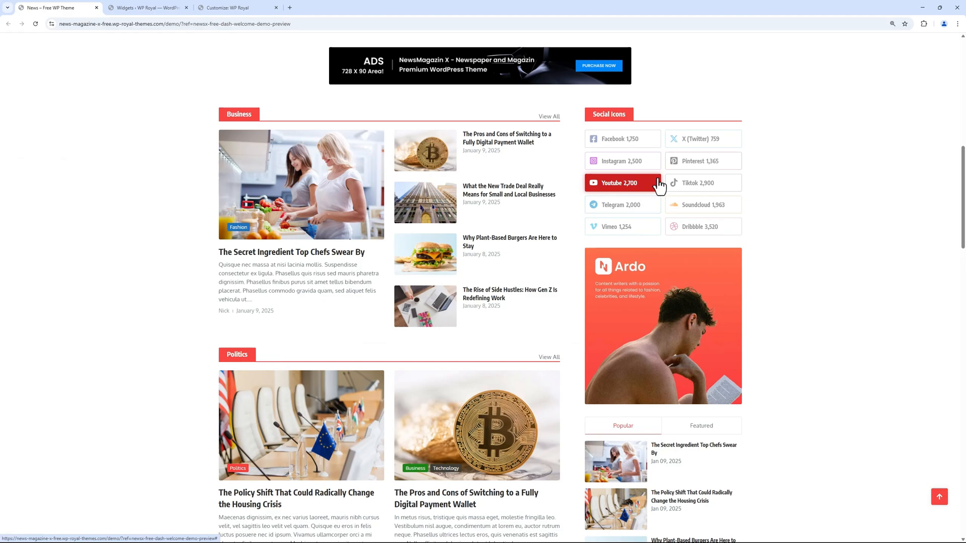
left_click(237, 7)
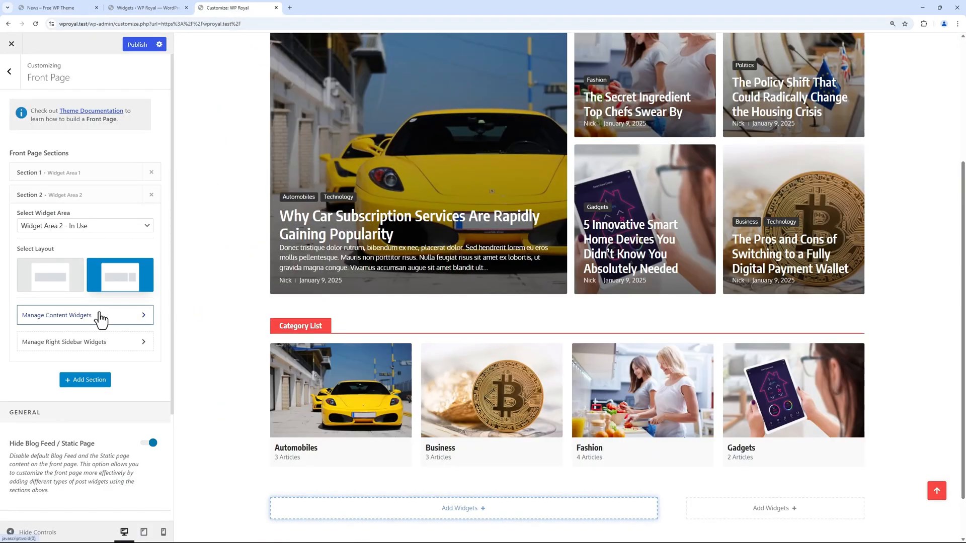
Step: Insert a NewsX: Magazine List Layout widget into section 2's content area
left_click(57, 315)
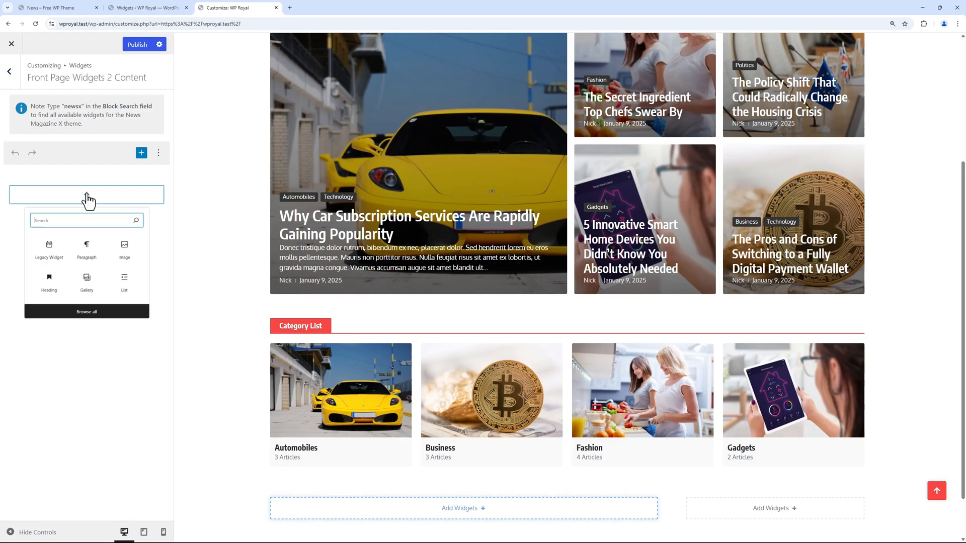
type("NewsX: Magazine List Layout")
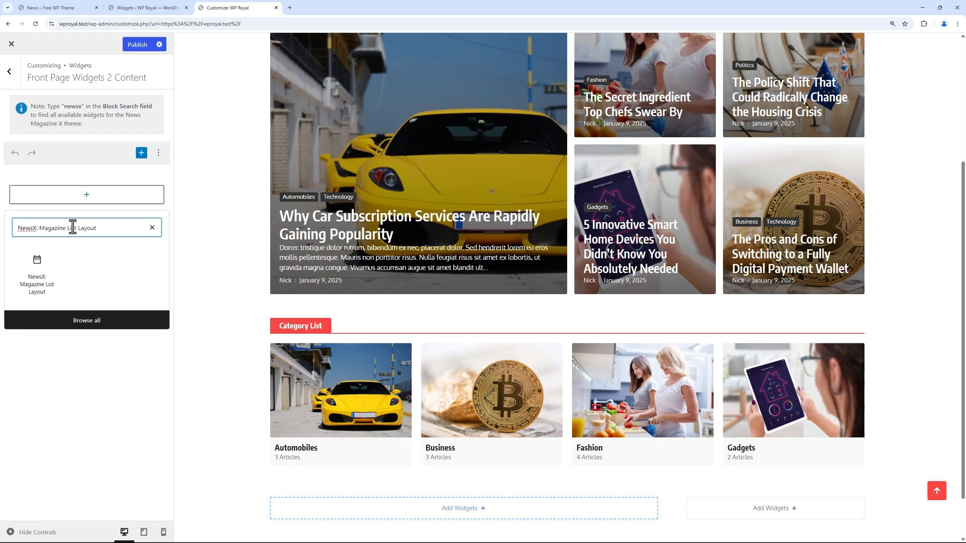
mouse_move(37, 281)
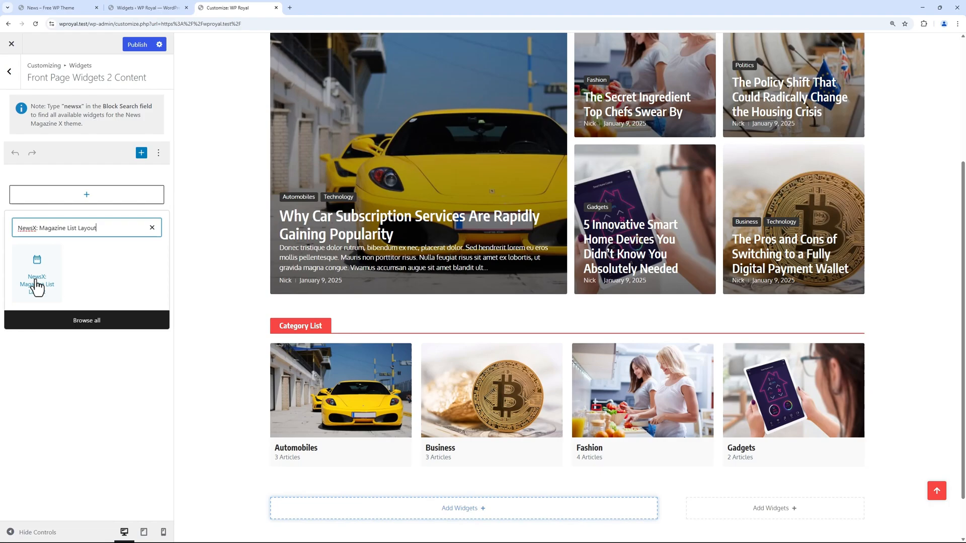
left_click(37, 275)
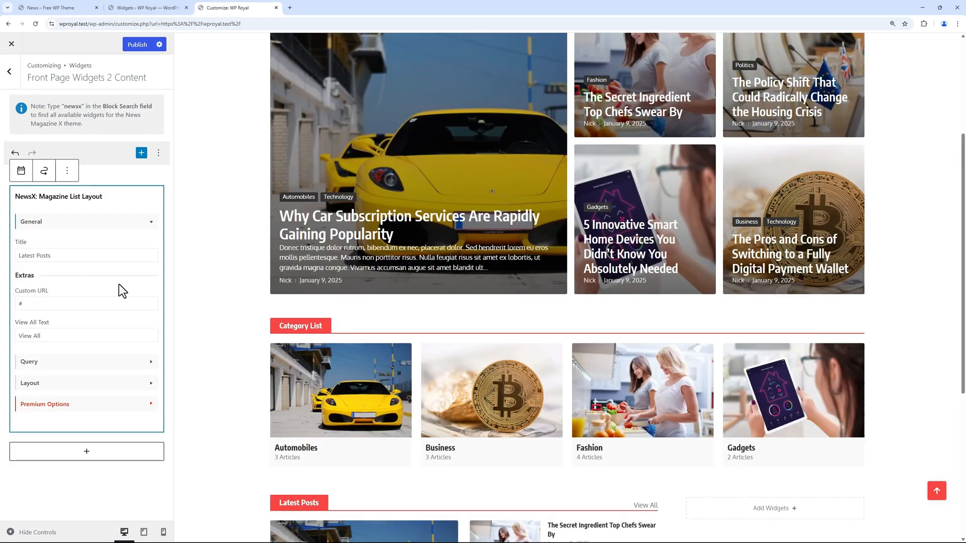
scroll("down", 3)
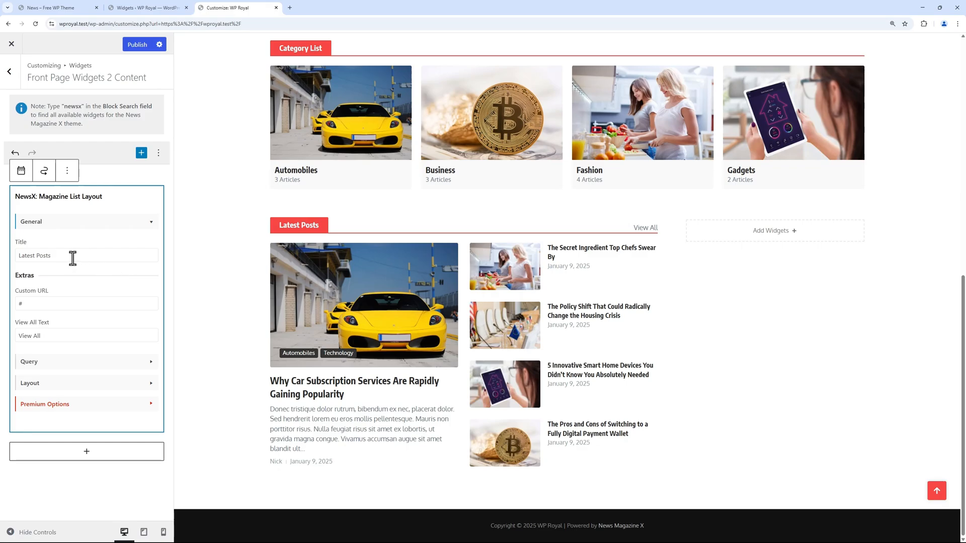
Step: Duplicate the list widget and switch the copy to the second layout style
left_click(87, 450)
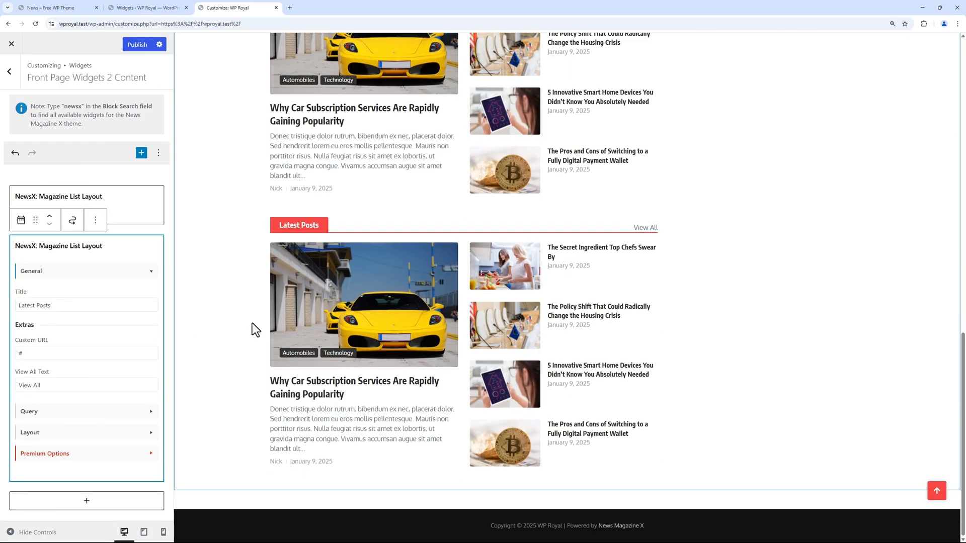
left_click(87, 432)
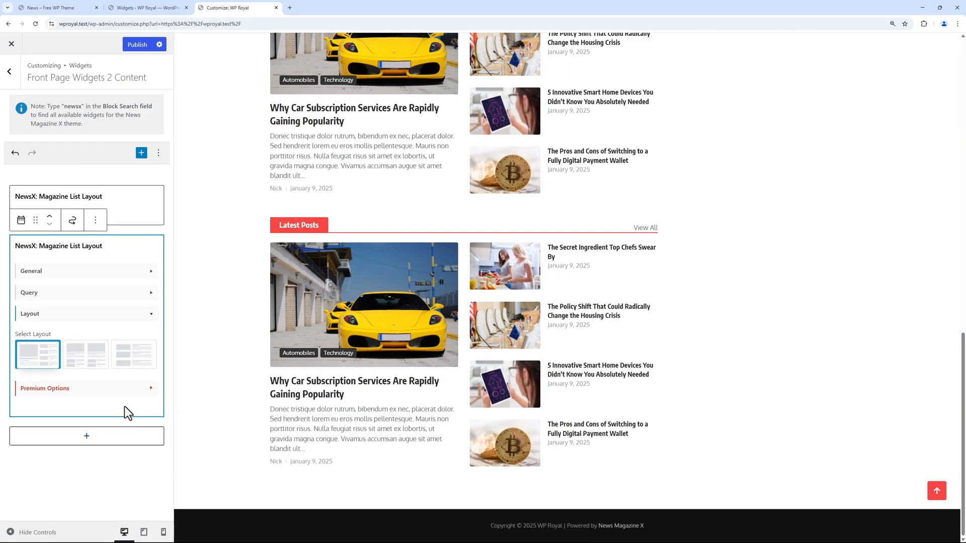
left_click(85, 353)
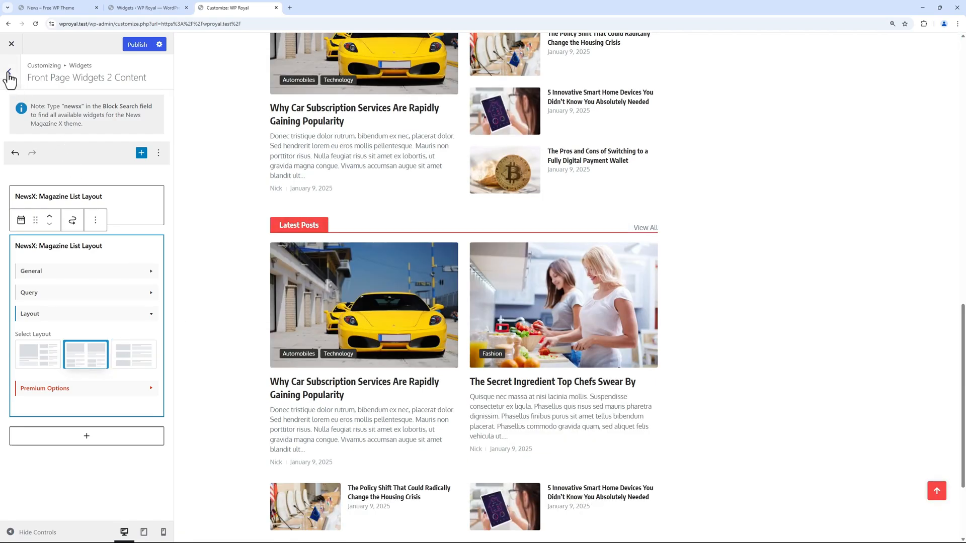
left_click(10, 70)
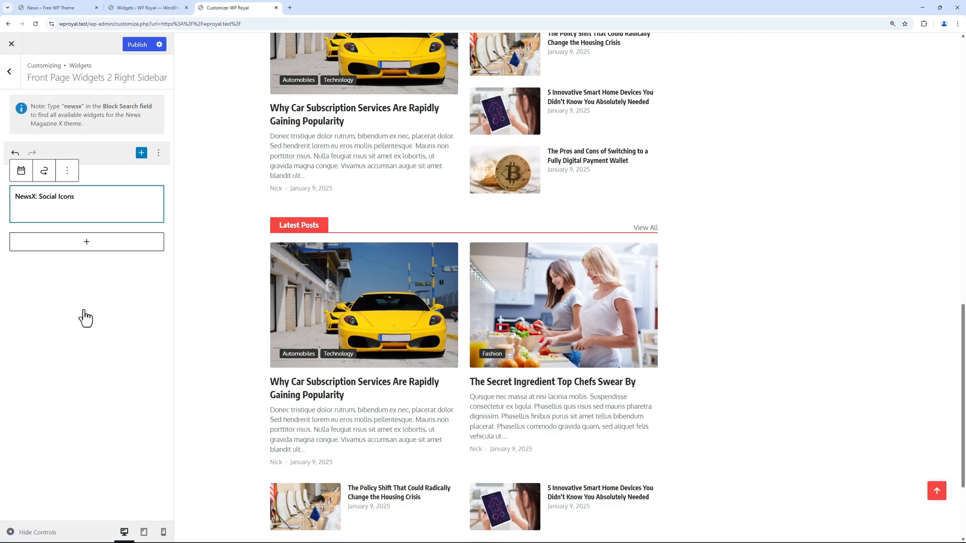
Step: Enable Use Original colors on Social Icons and add a NewsX: Featured Tabs widget to the sidebar
left_click(74, 203)
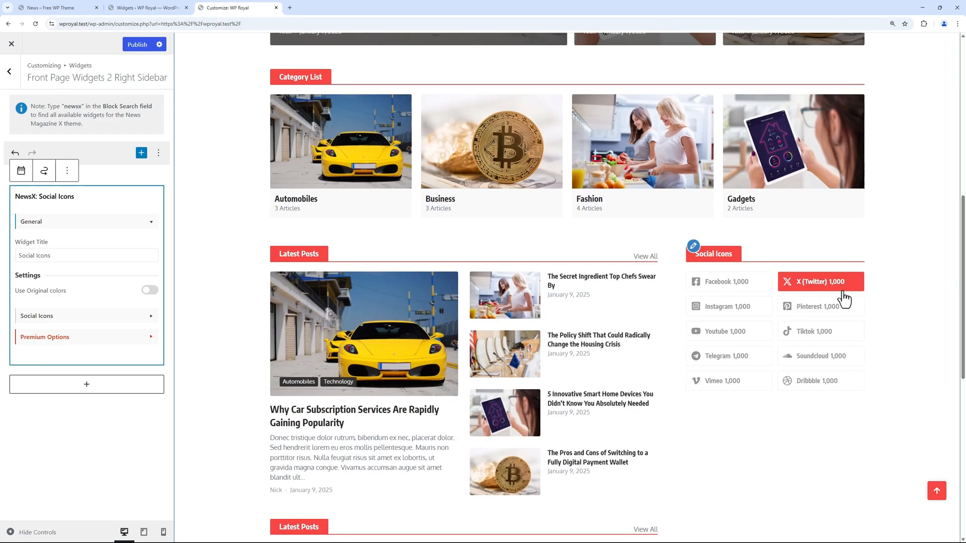
left_click(149, 290)
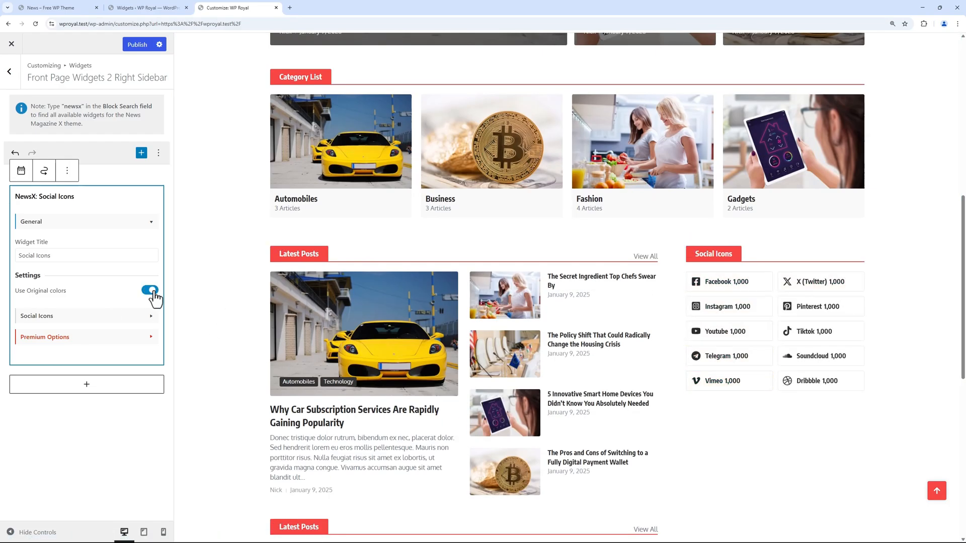
left_click(150, 290)
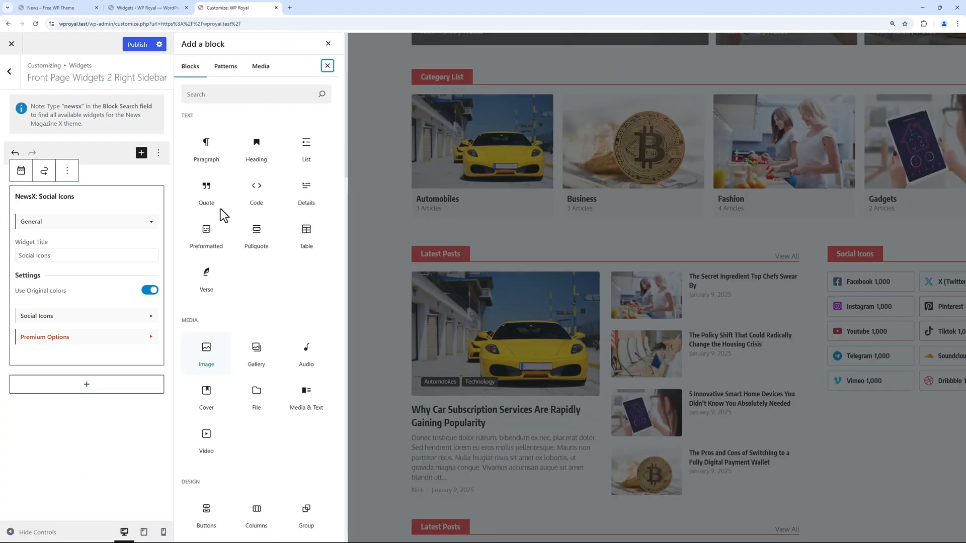
type("tabs")
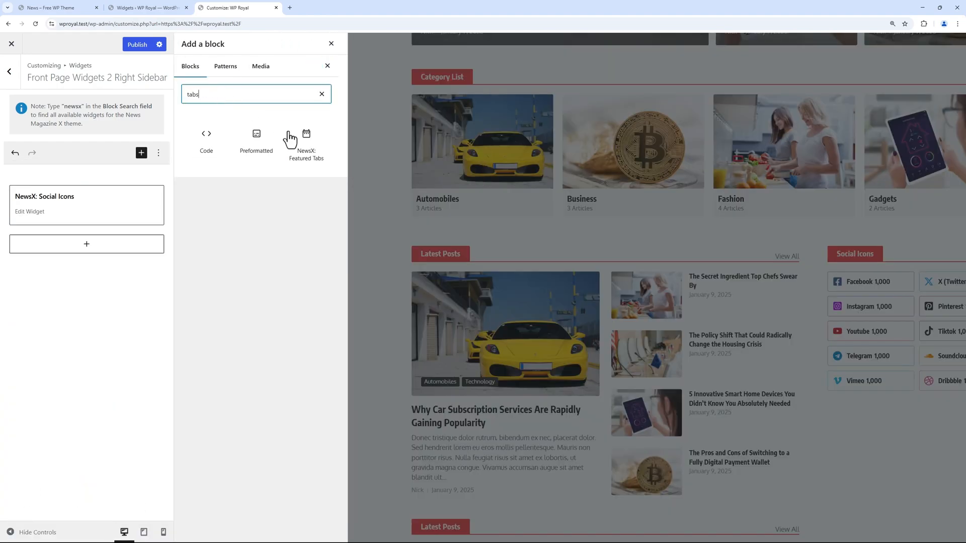
left_click(306, 142)
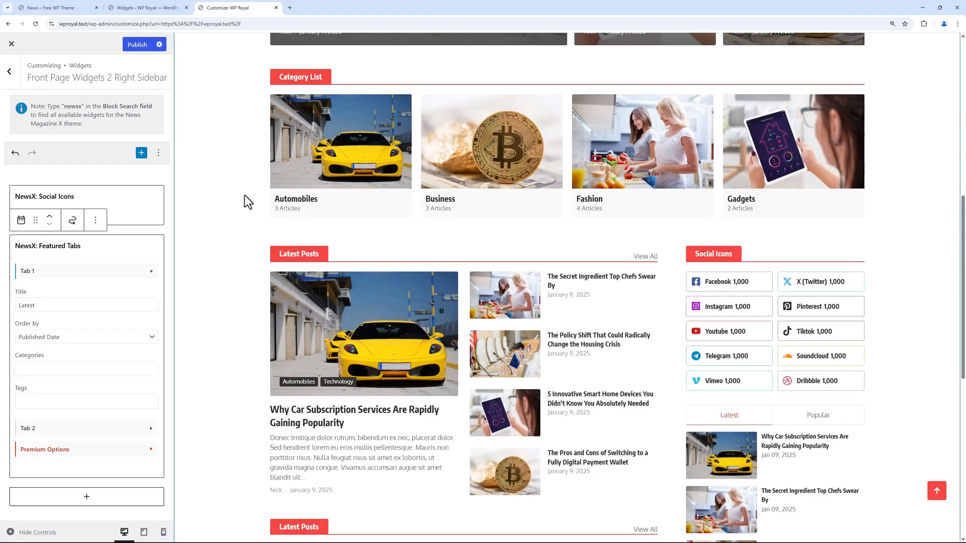
Step: Publish the sidebar widget changes and return to the front page sections
scroll("down", 3)
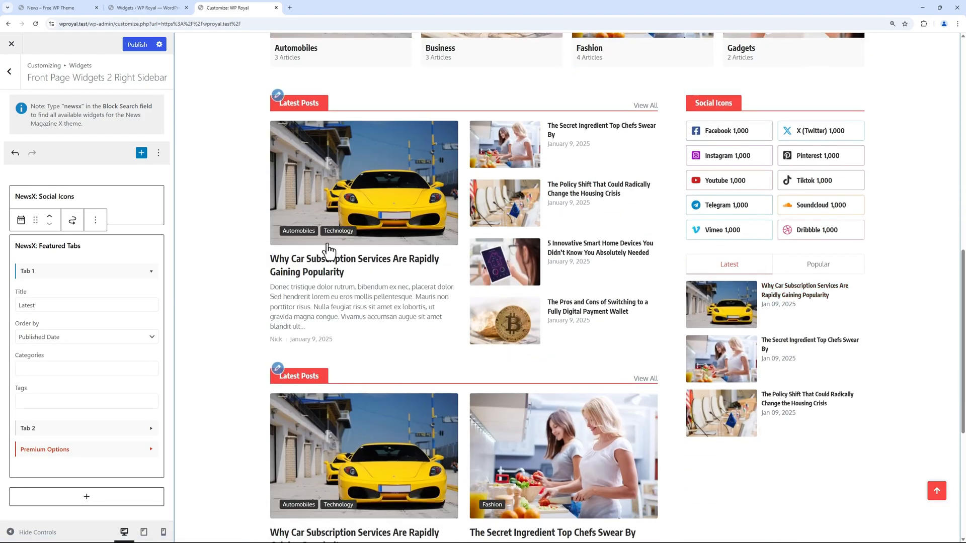
mouse_move(183, 181)
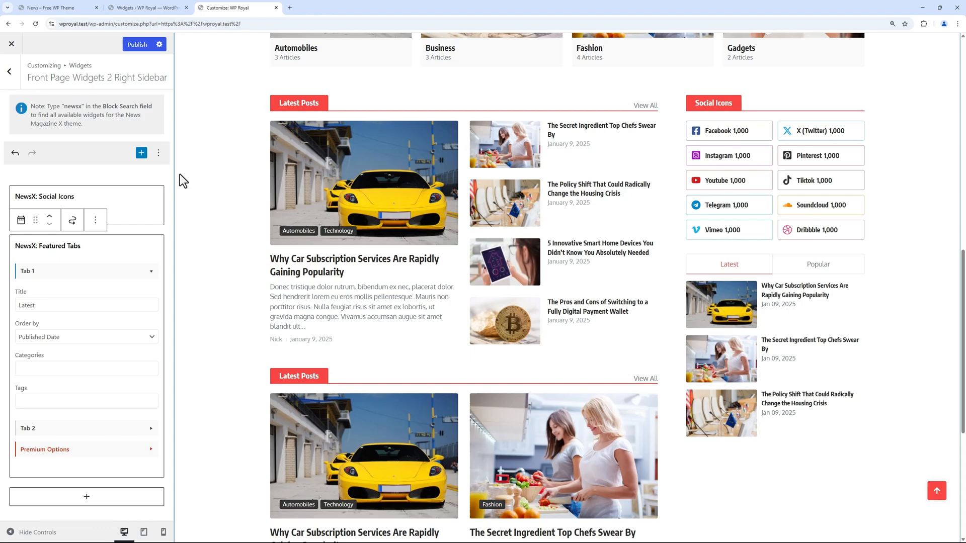
left_click(9, 71)
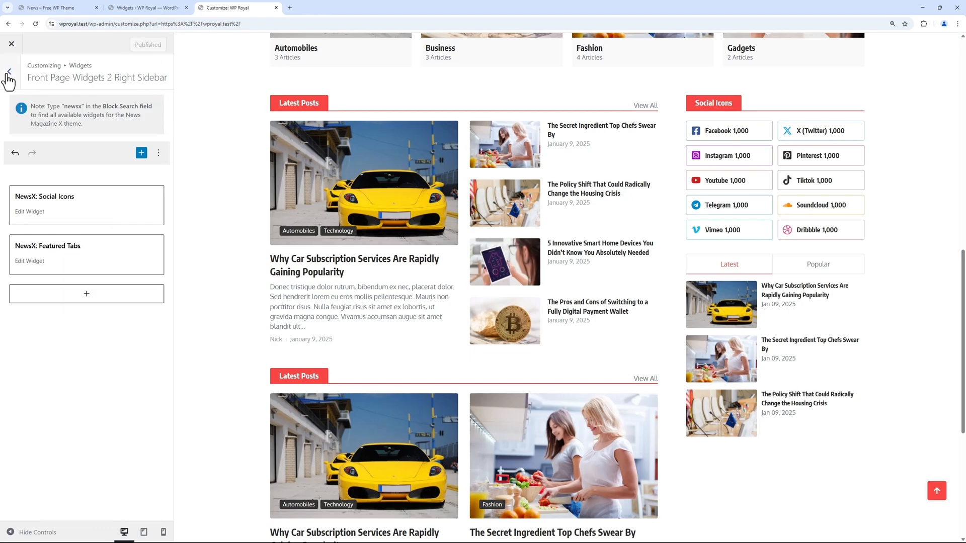
left_click(9, 70)
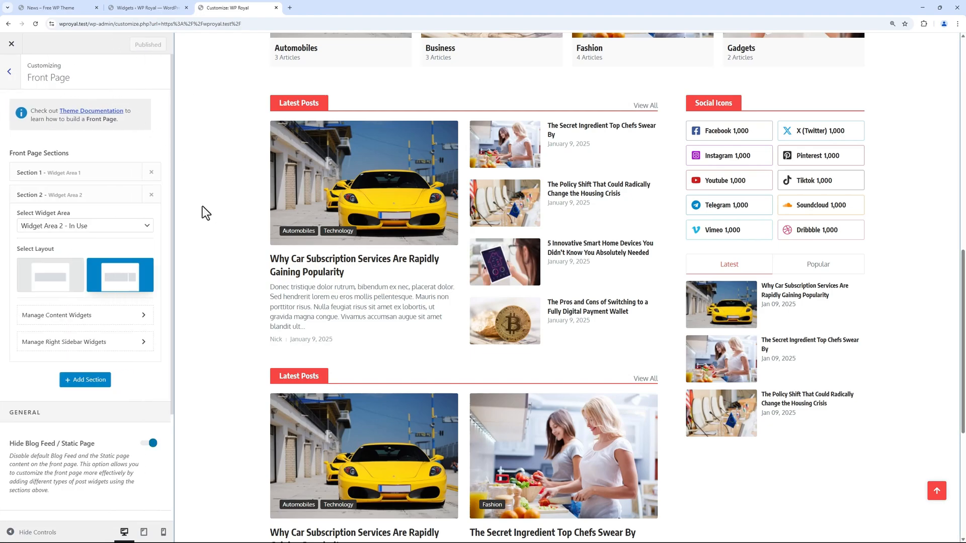
mouse_move(193, 198)
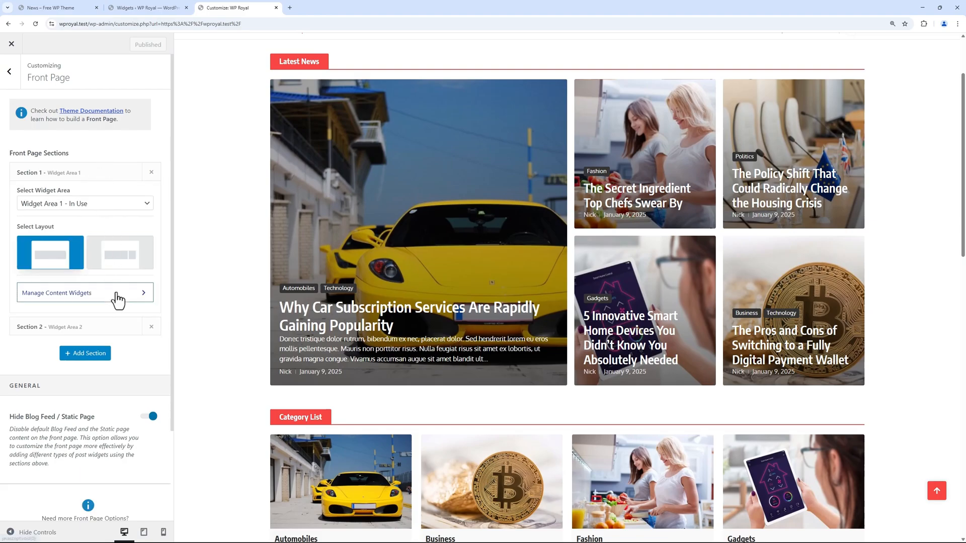
Step: Review section 1's content widget list and return to the sections overview
left_click(85, 293)
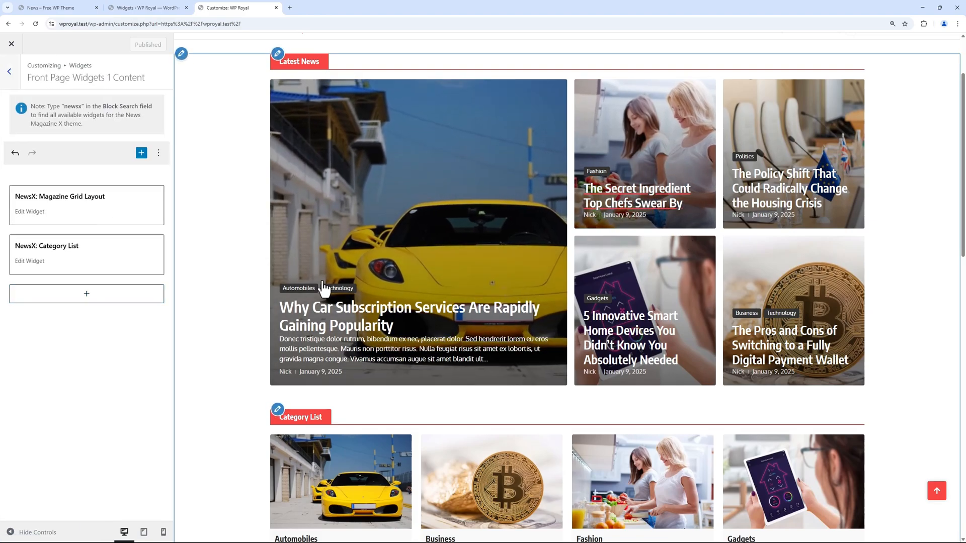
scroll("down", 3)
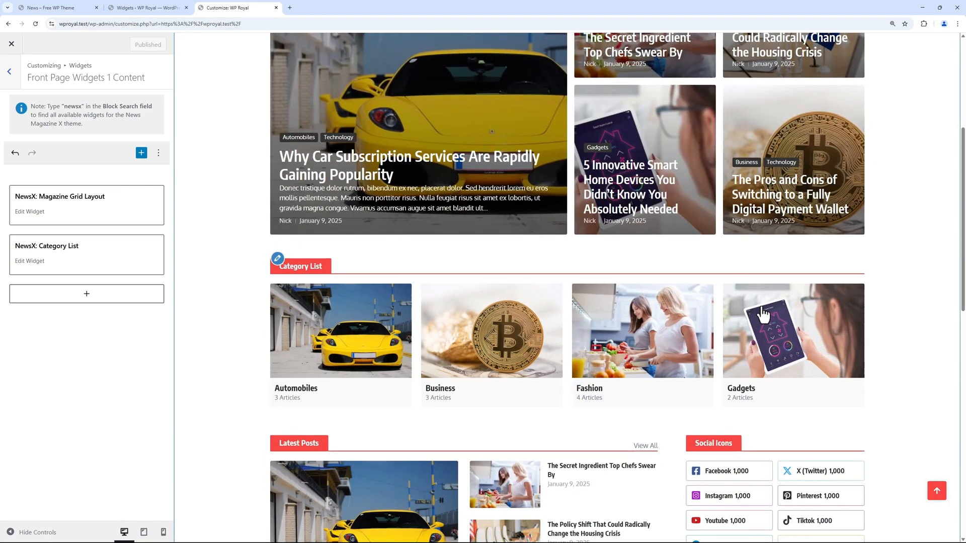
left_click(9, 72)
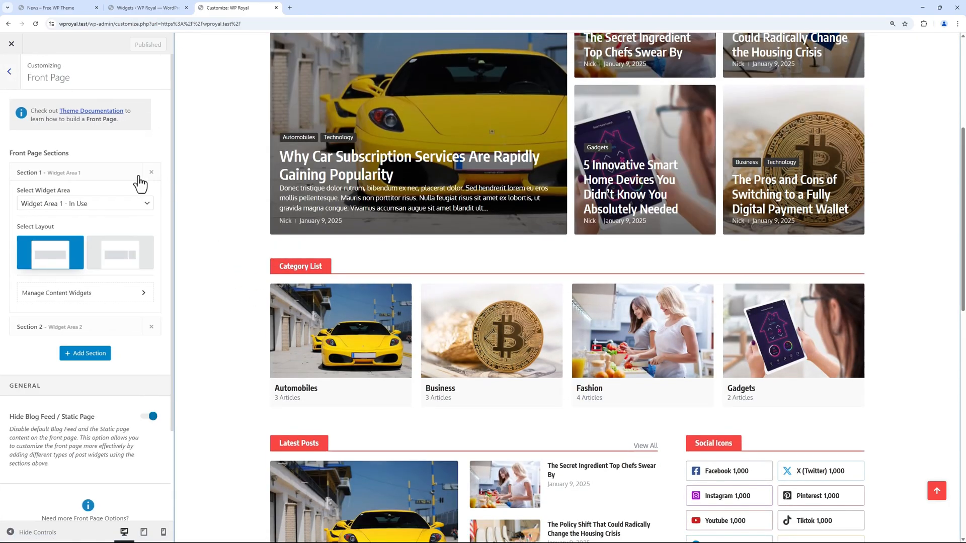
Step: Expand section 2 and review its content widgets before heading to its sidebar widgets
left_click(73, 327)
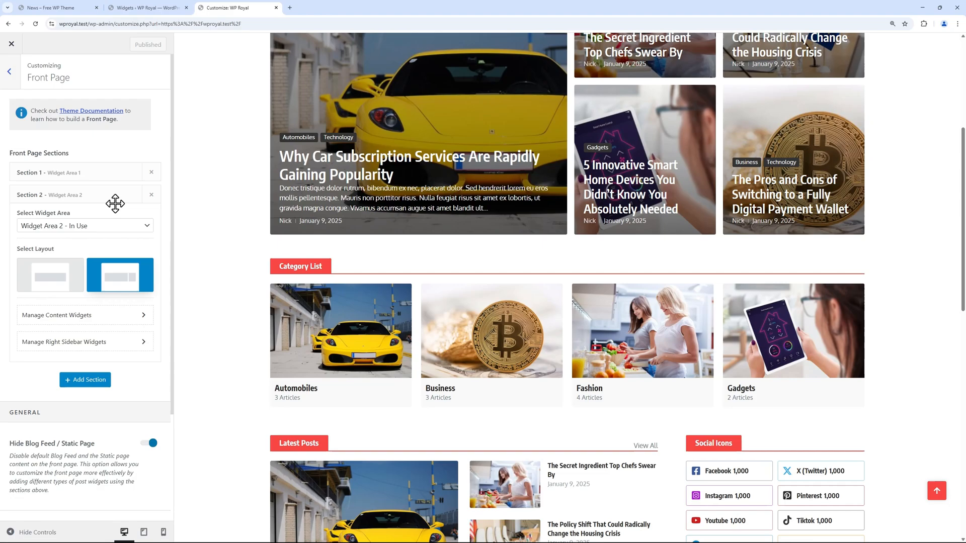
mouse_move(100, 325)
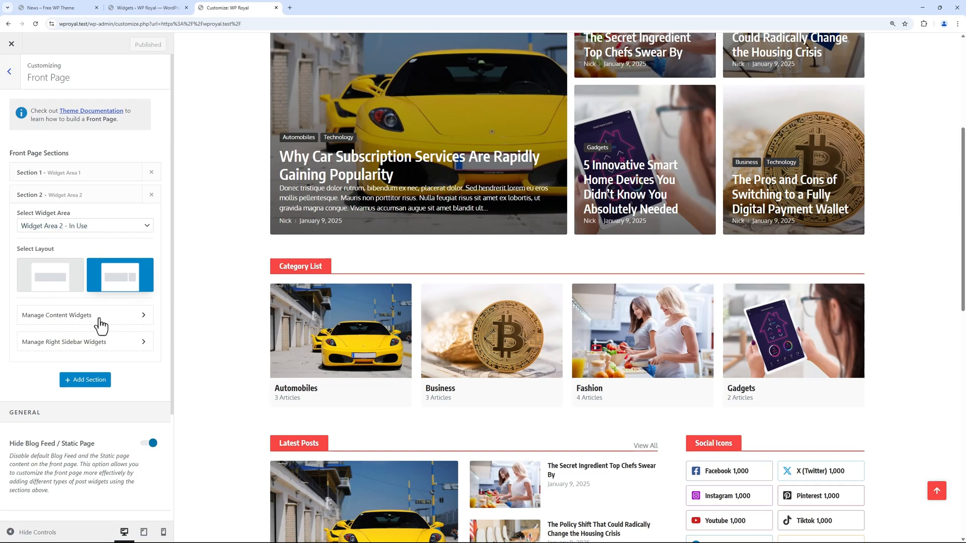
left_click(56, 315)
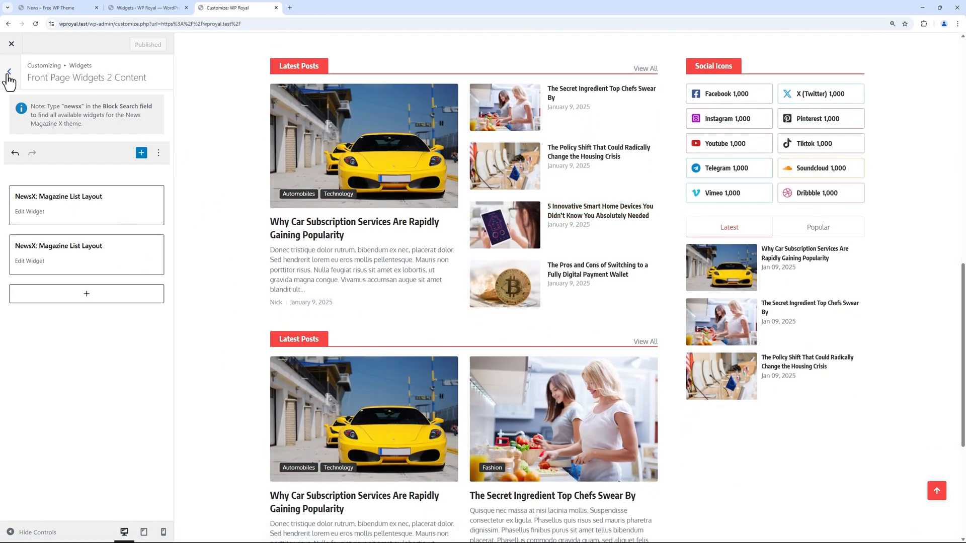
left_click(10, 71)
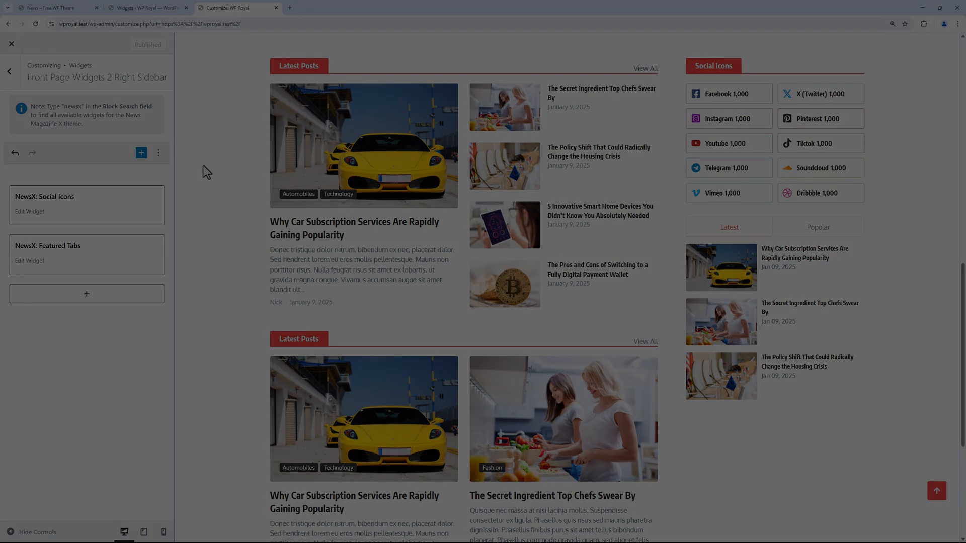
Step: Remove the Search element from the header's Middle Section
left_click(9, 70)
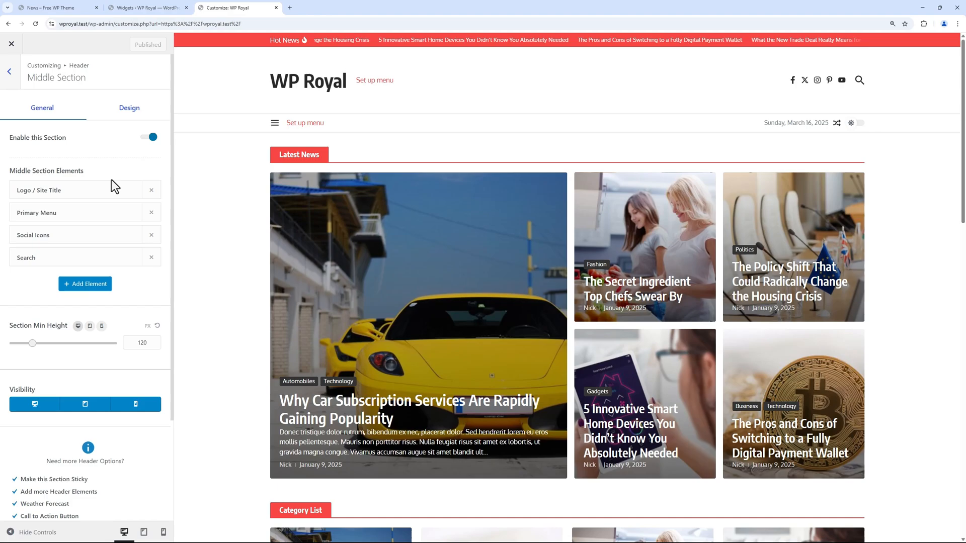
mouse_move(104, 257)
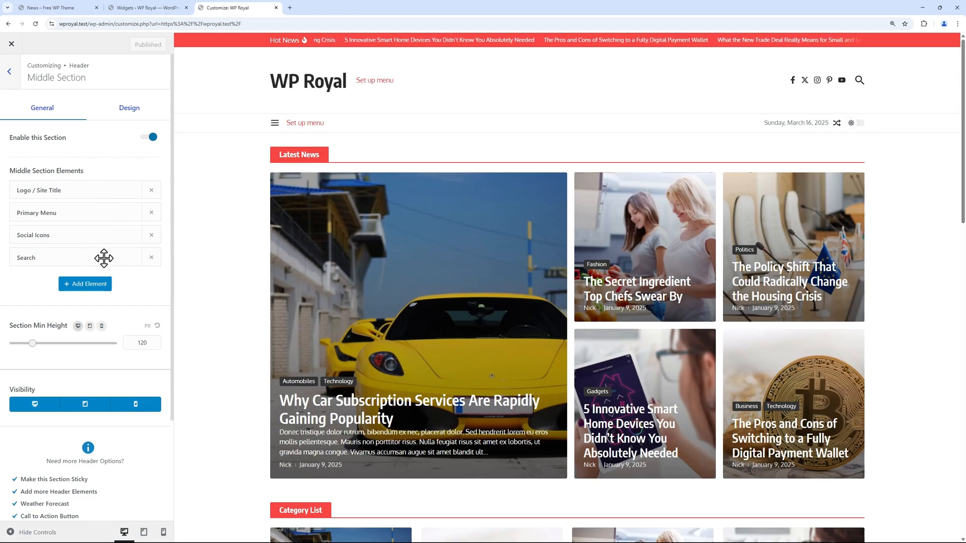
left_click(151, 257)
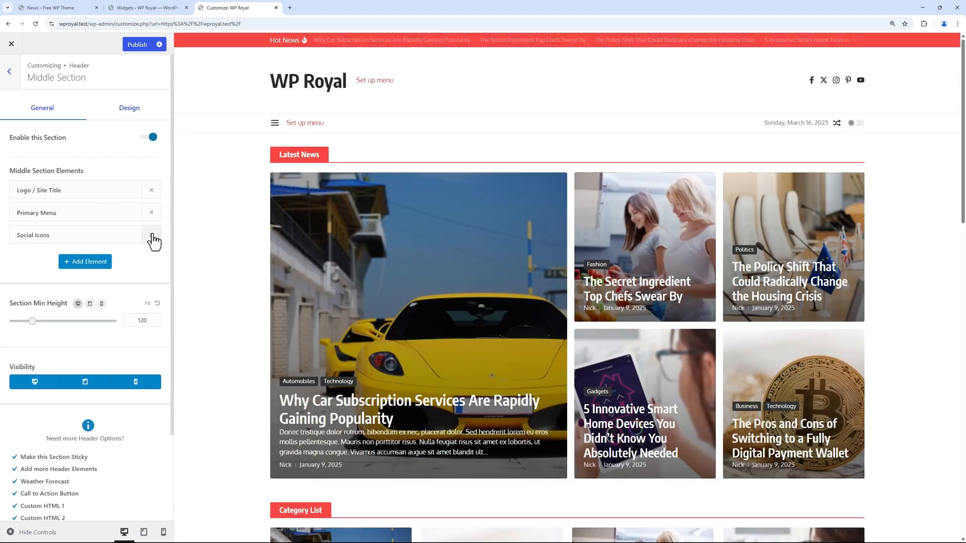
Step: Remove the header's Social Icons, swap Primary Menu for Date and Time, and keep it left-aligned
left_click(151, 234)
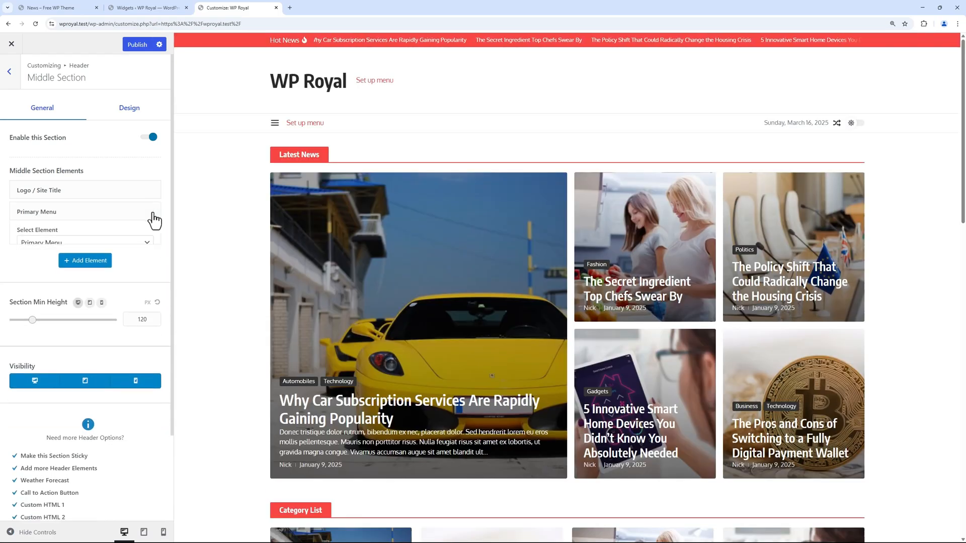
left_click(84, 243)
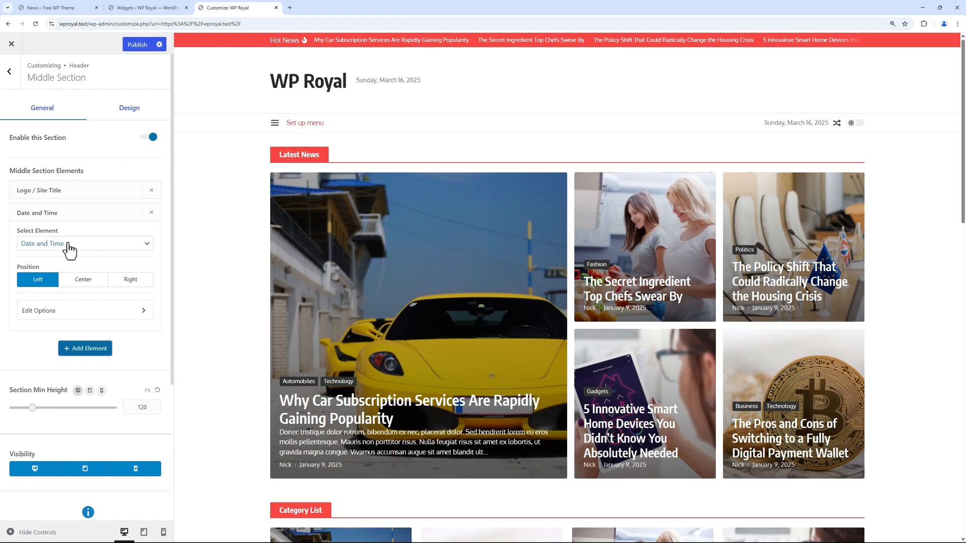
left_click(84, 244)
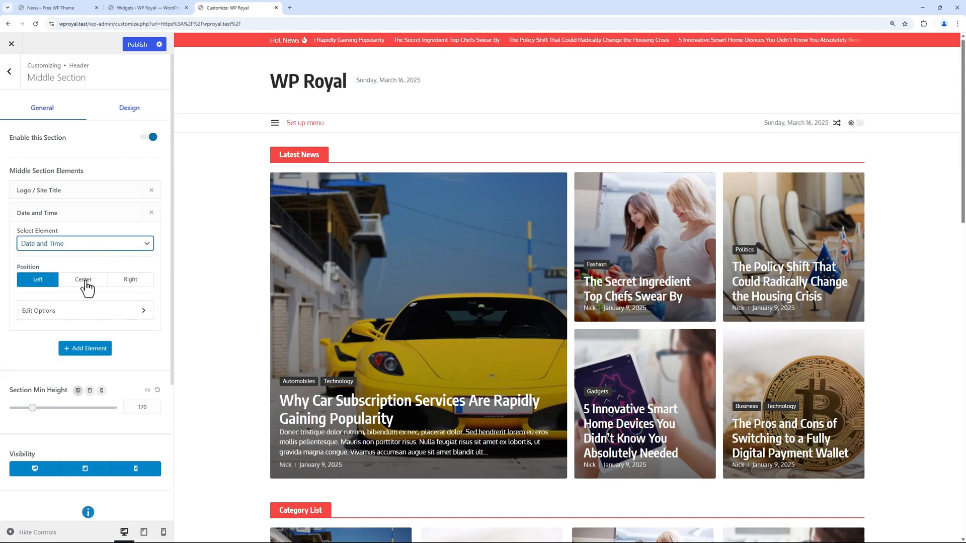
left_click(83, 279)
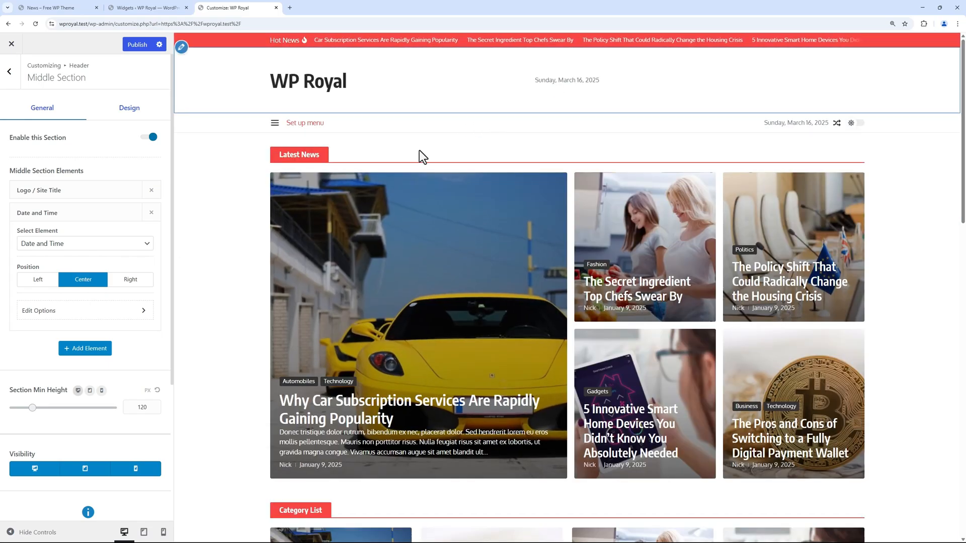
left_click(129, 279)
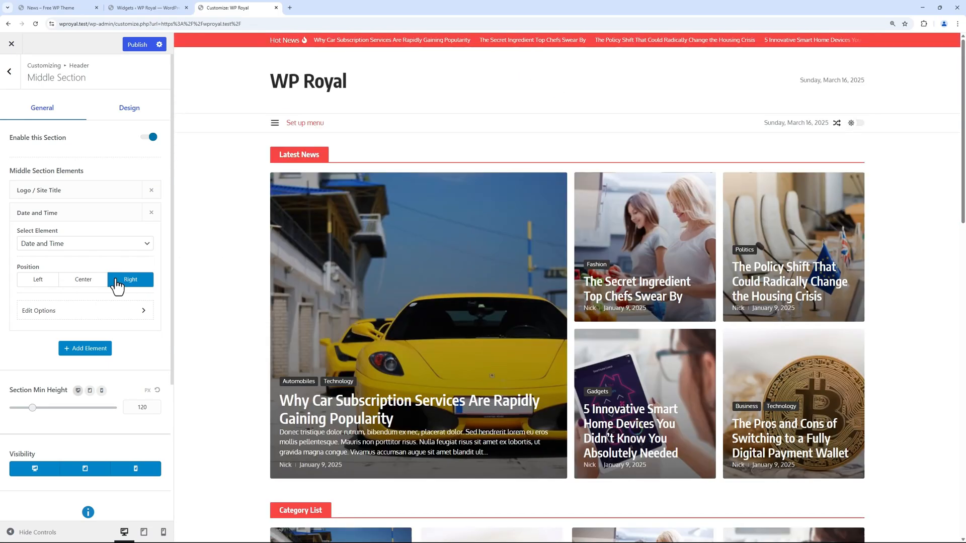
left_click(37, 280)
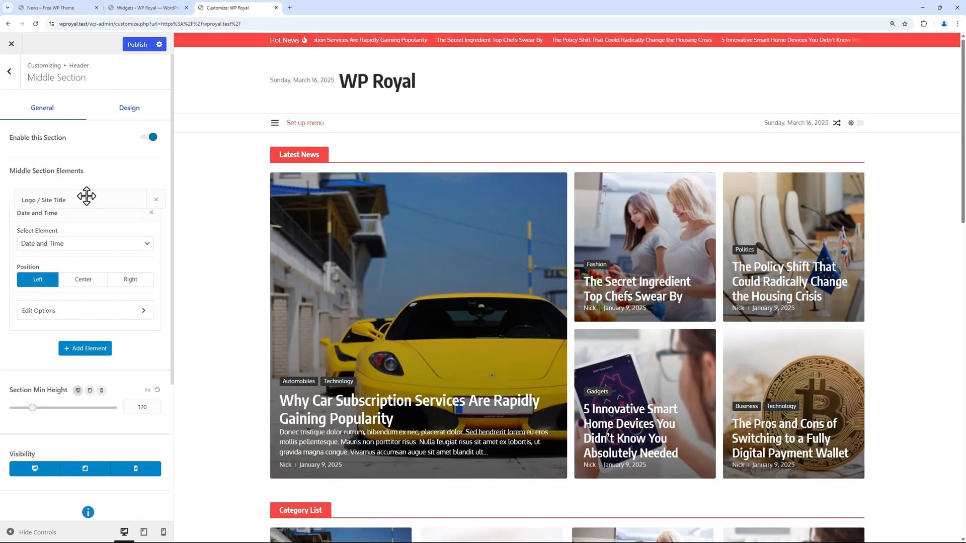
Step: Reorder the site title ahead of the date and add a Social Icons element after it
left_click_drag(86, 196, 87, 190)
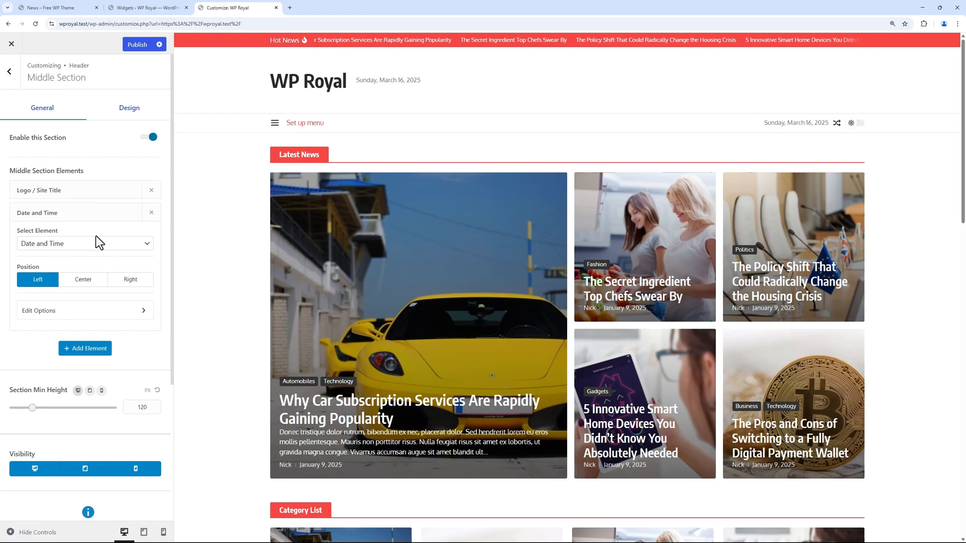
left_click(85, 348)
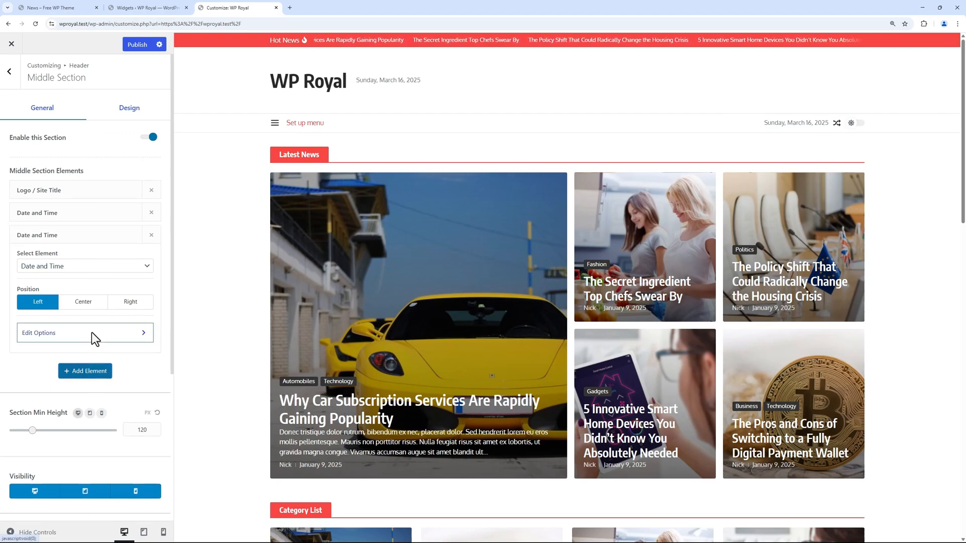
left_click(85, 265)
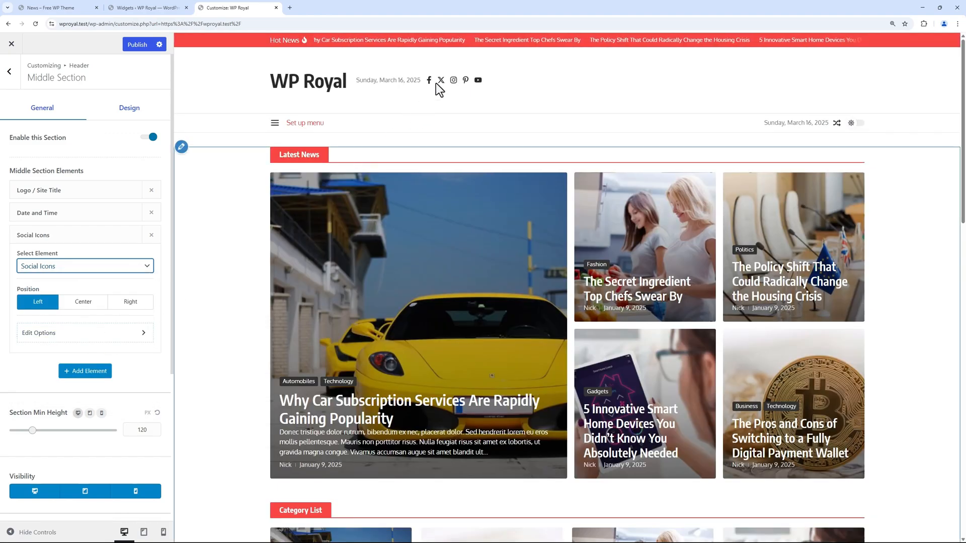
left_click(84, 266)
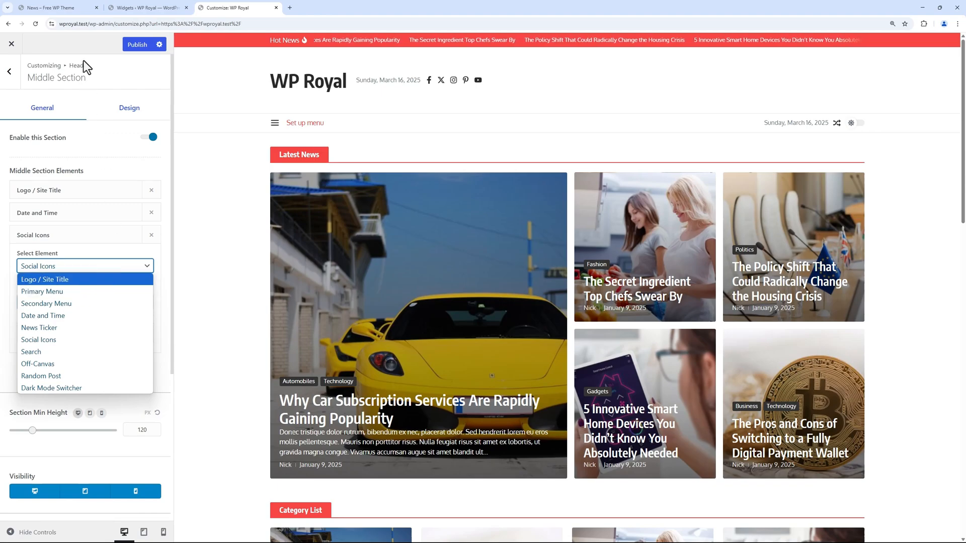
Step: Compare with the demo header, publish the header changes, and return to the header settings list
left_click(56, 7)
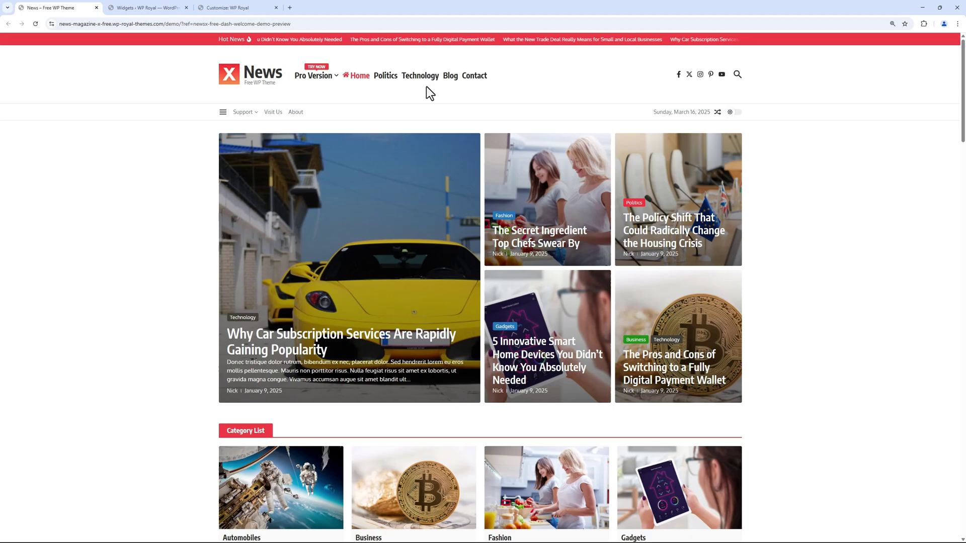
left_click(237, 7)
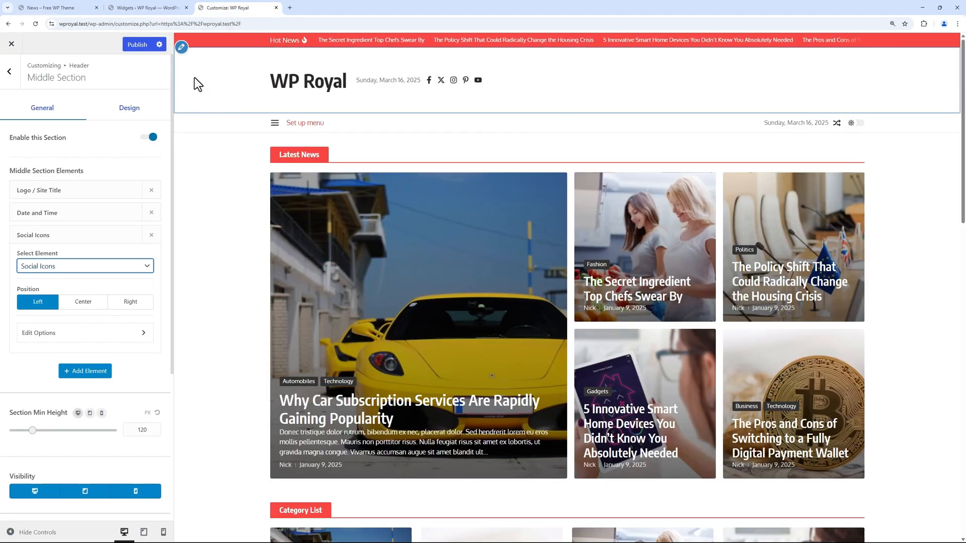
left_click(137, 44)
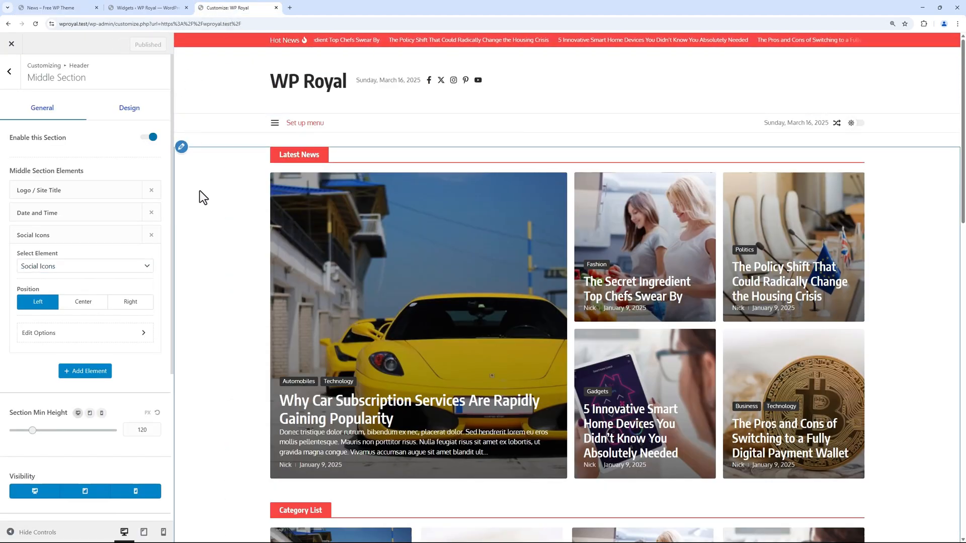
scroll("down", 3)
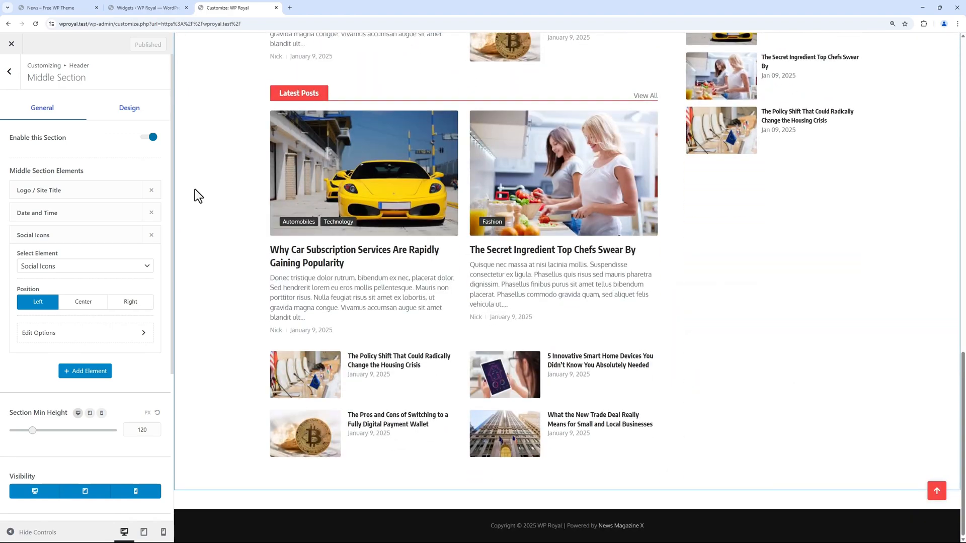
mouse_move(22, 99)
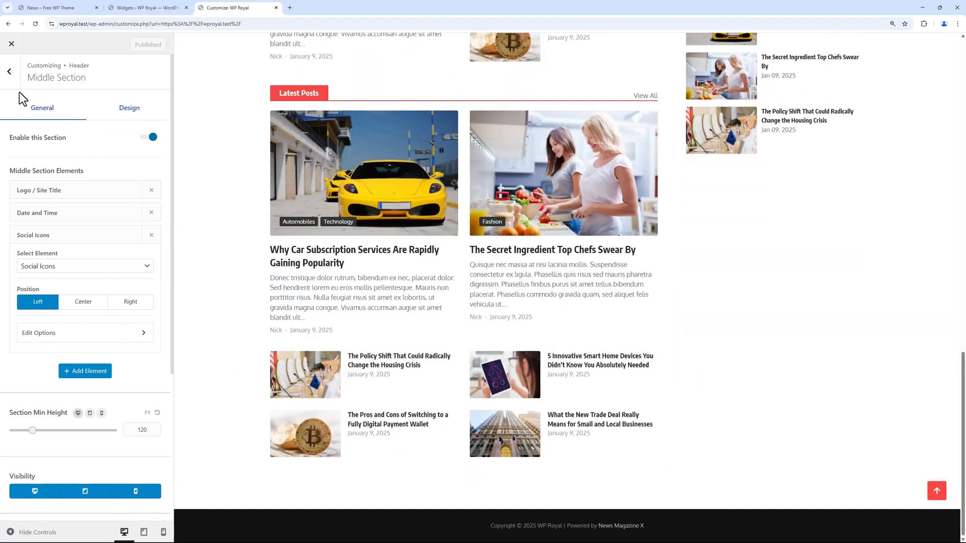
left_click(9, 71)
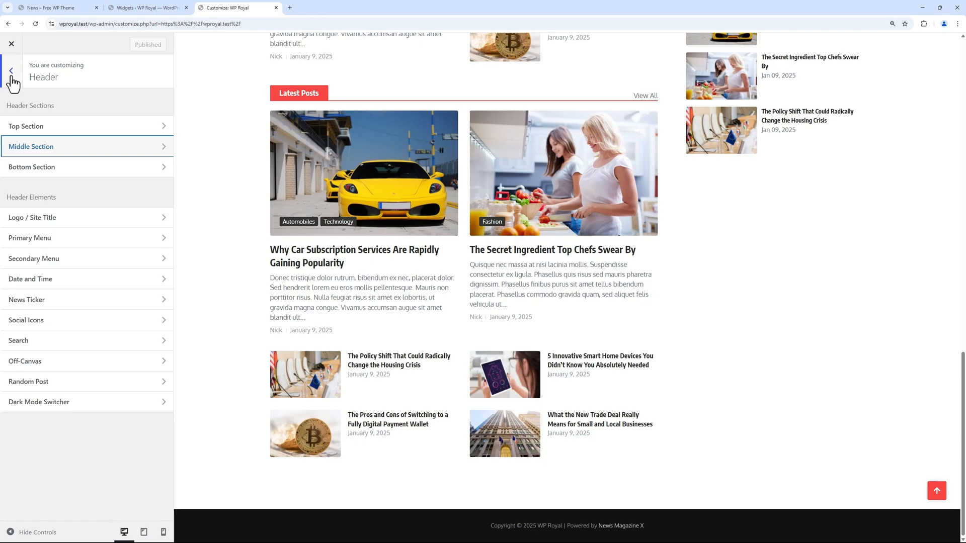
Step: Enable the footer's Middle Section holding Widget Areas 1–4 in four columns
left_click(10, 71)
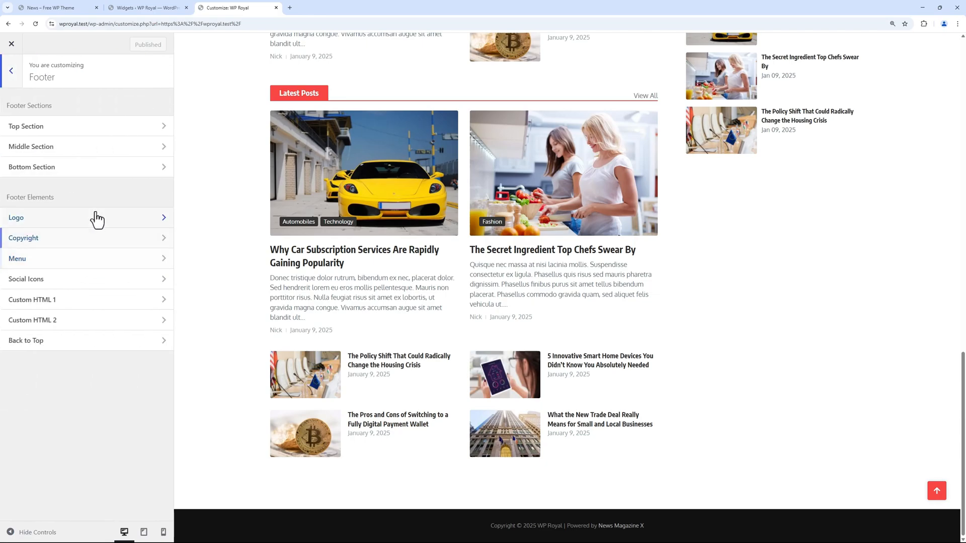
mouse_move(93, 167)
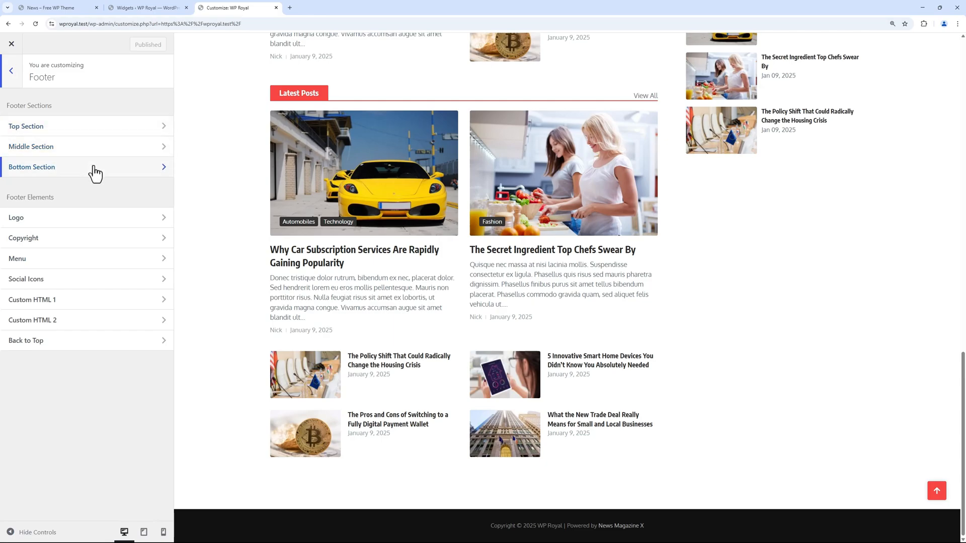
mouse_move(200, 292)
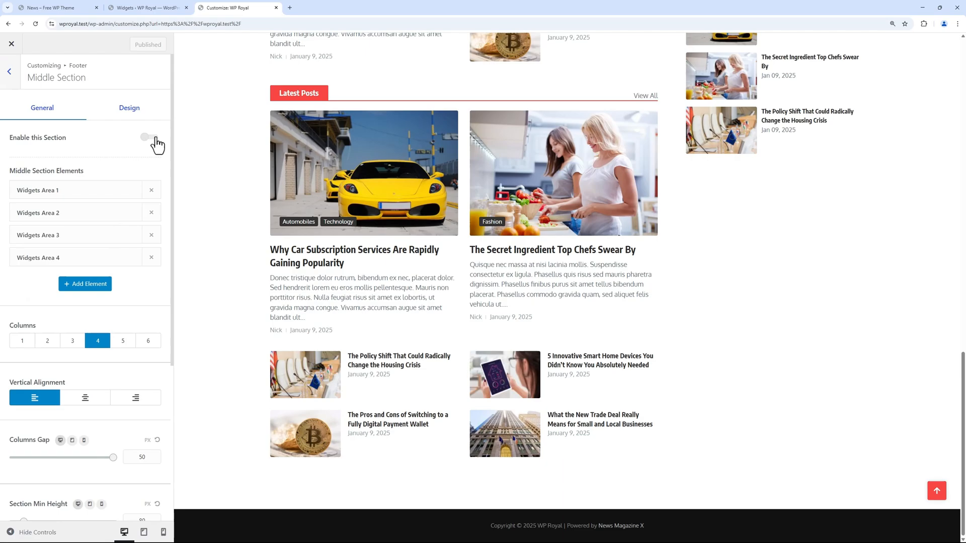
left_click(146, 137)
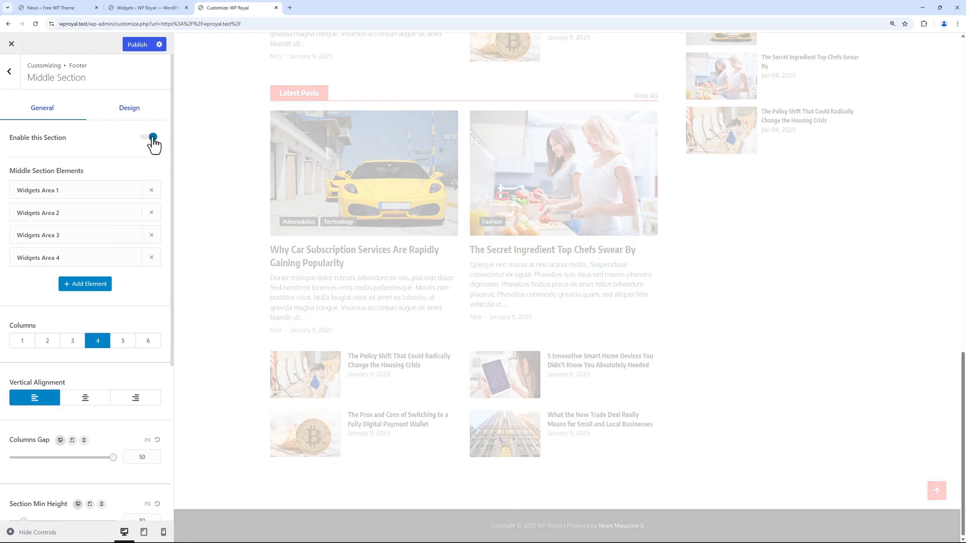
Step: Set the orange X image from the Media Library as the footer logo and return to the footer overview
left_click(149, 137)
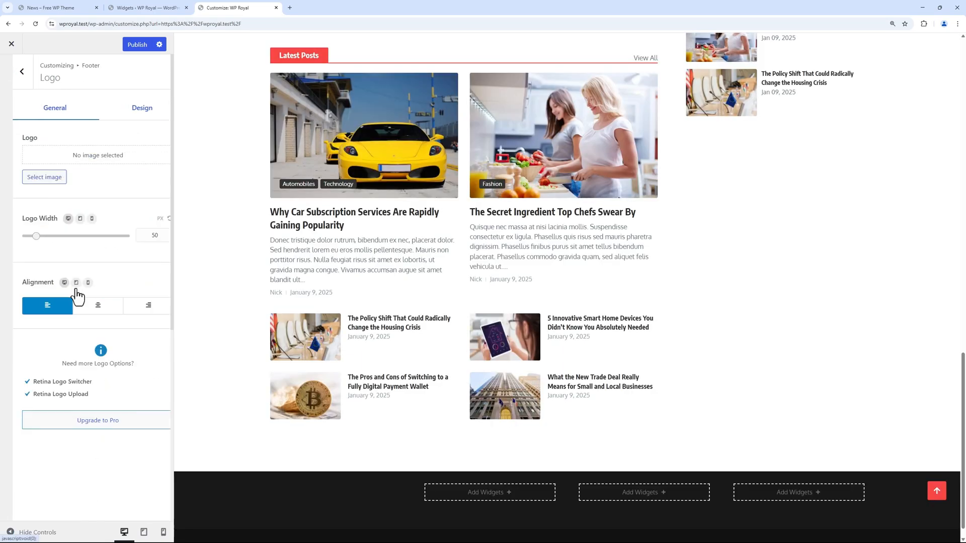
left_click(43, 177)
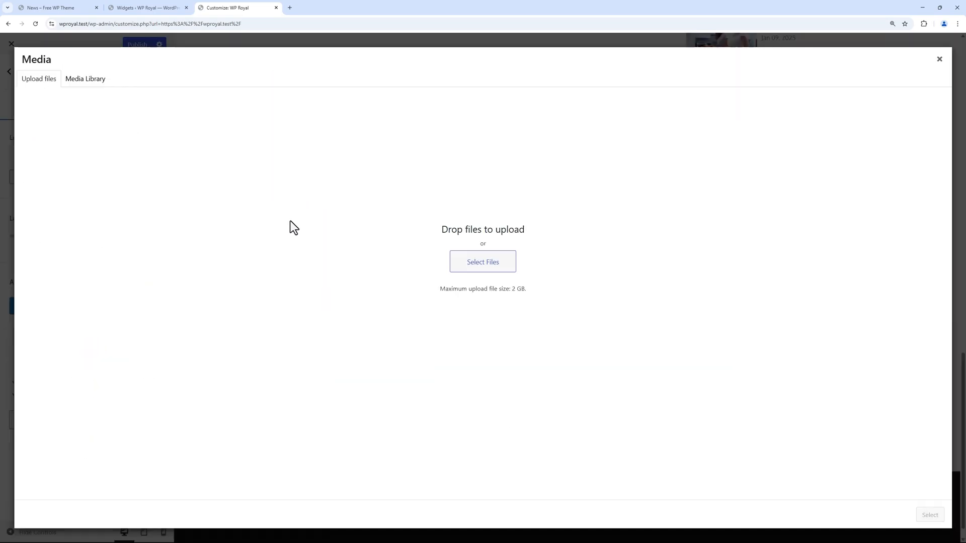
left_click(85, 78)
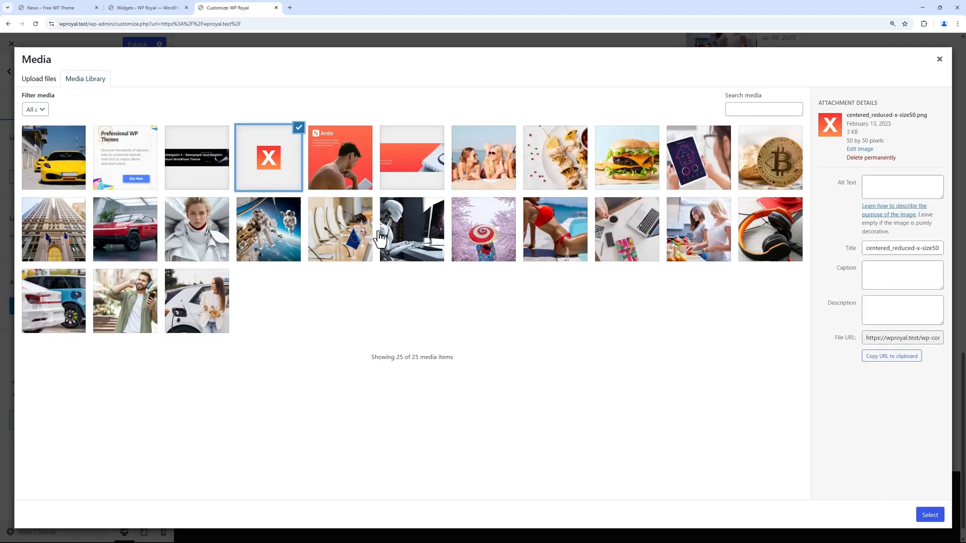
left_click(929, 514)
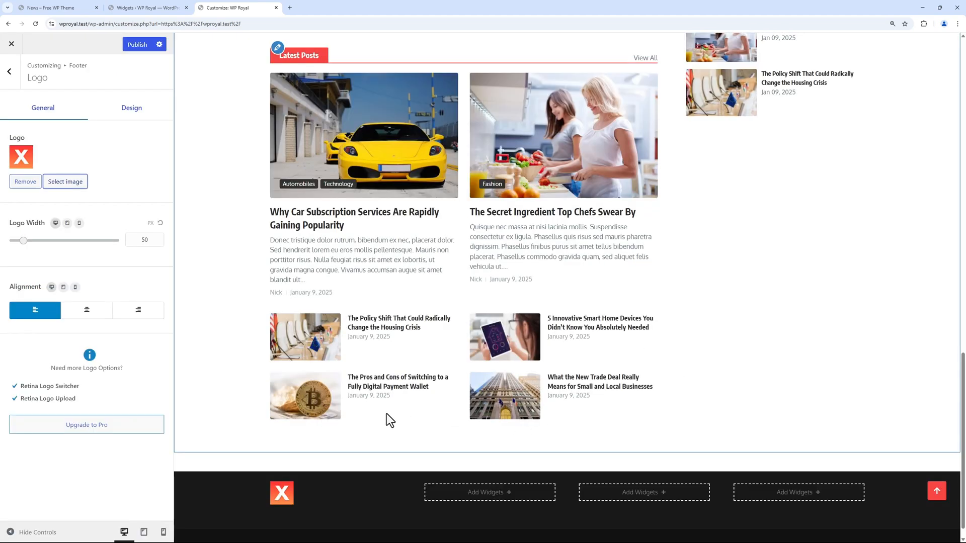
mouse_move(27, 112)
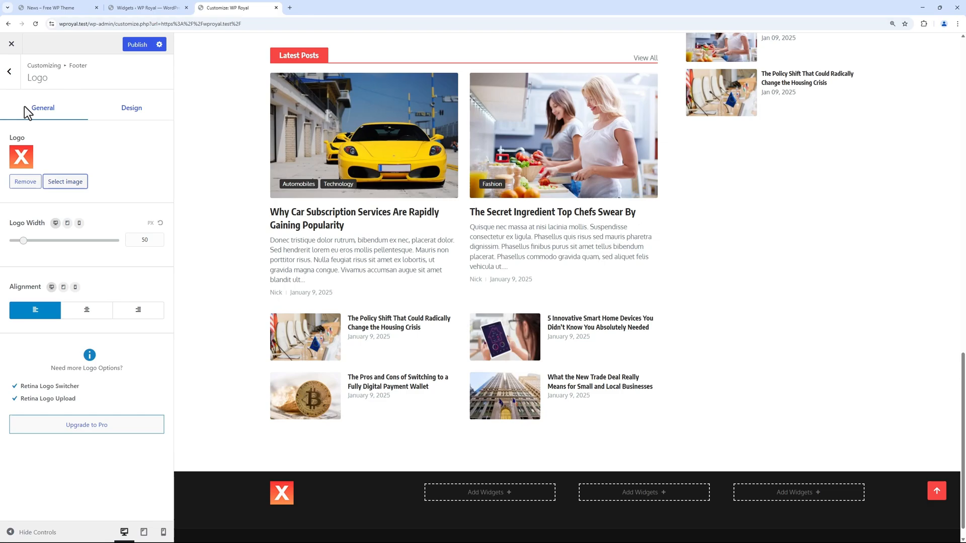
left_click(10, 70)
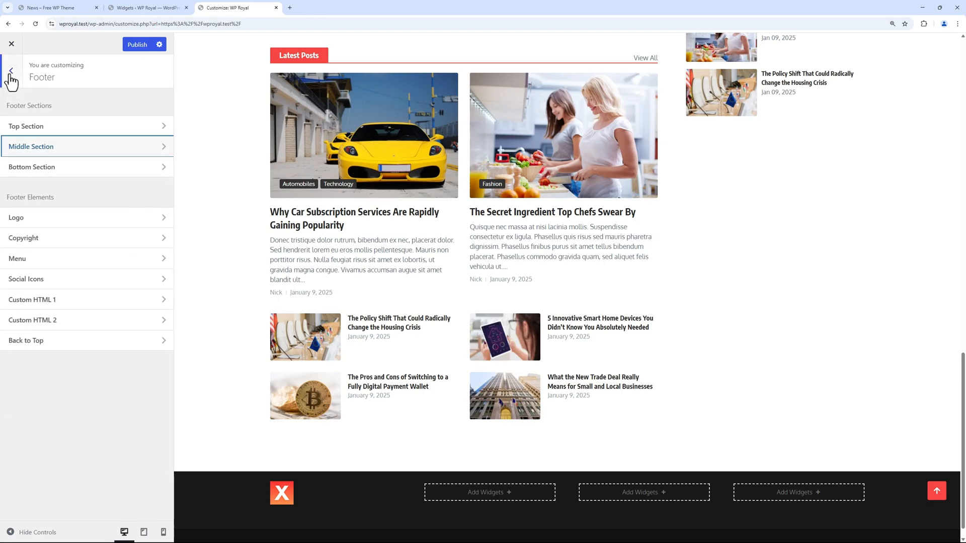
Step: Enable the footer Top Section with a single Social Icons element, removing the duplicate, and publish
left_click(86, 127)
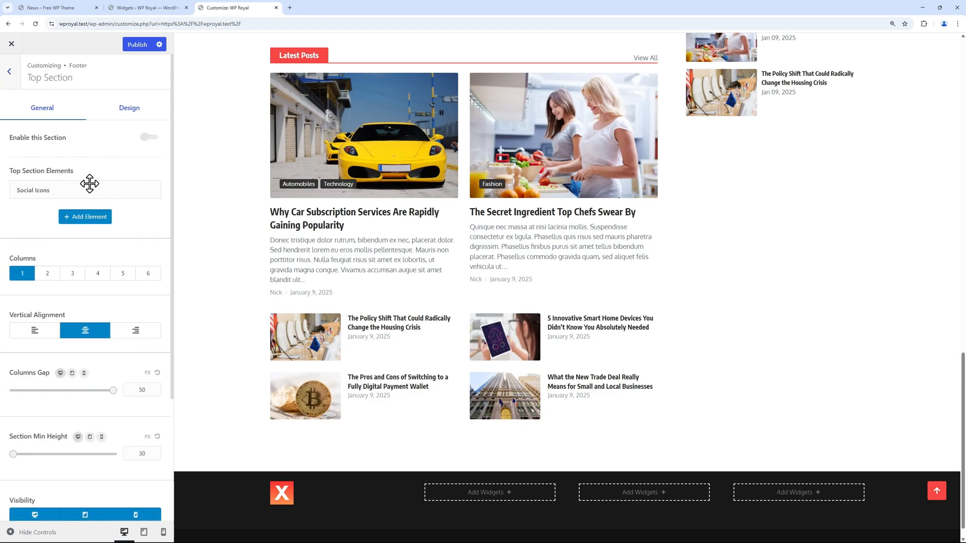
left_click(149, 137)
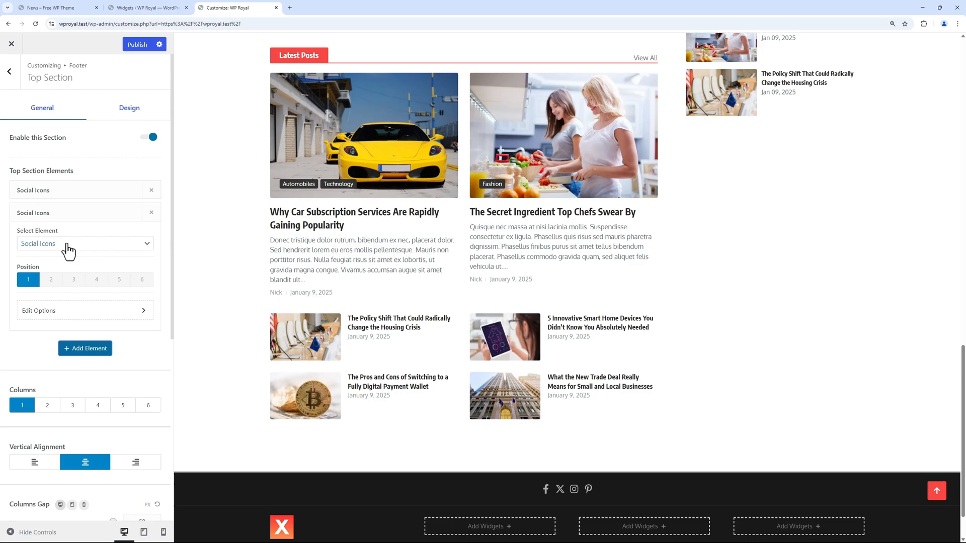
left_click(84, 243)
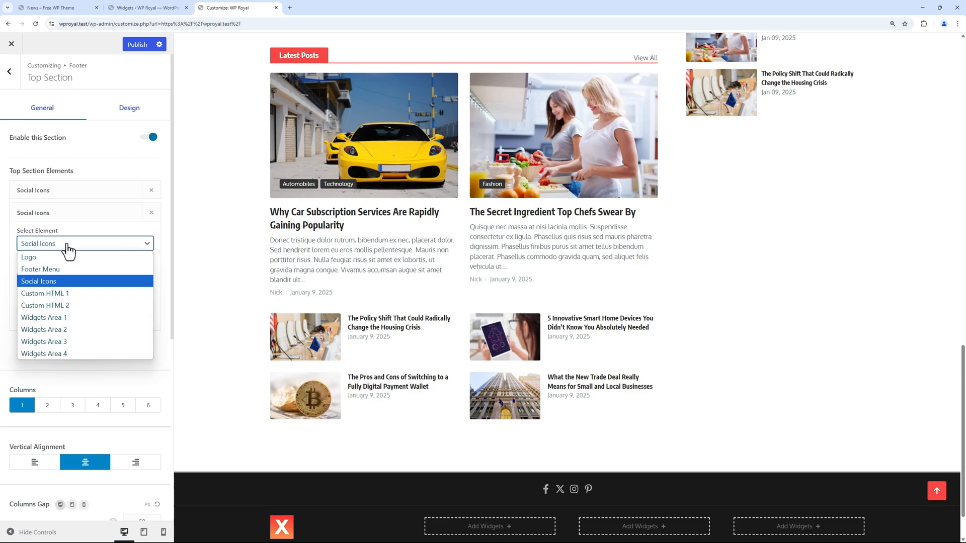
mouse_move(61, 330)
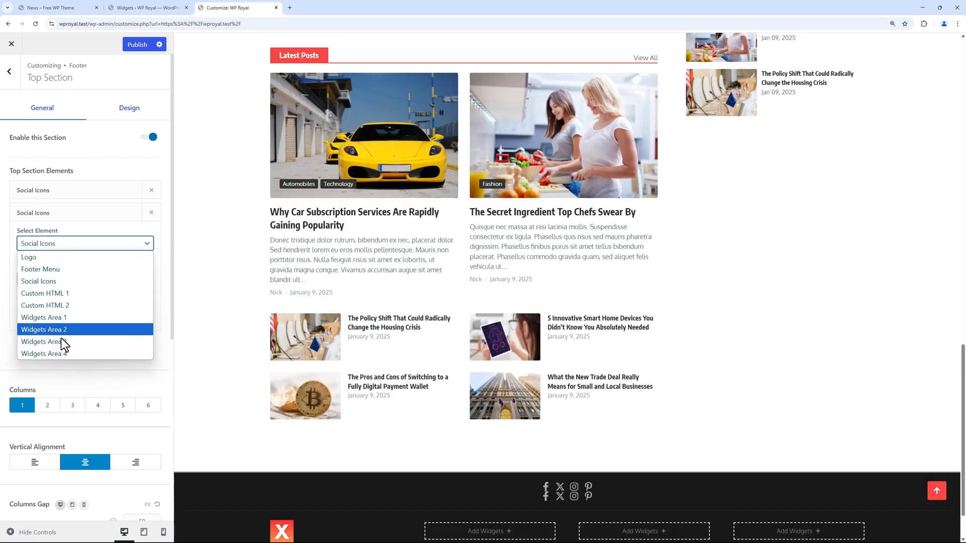
left_click(38, 281)
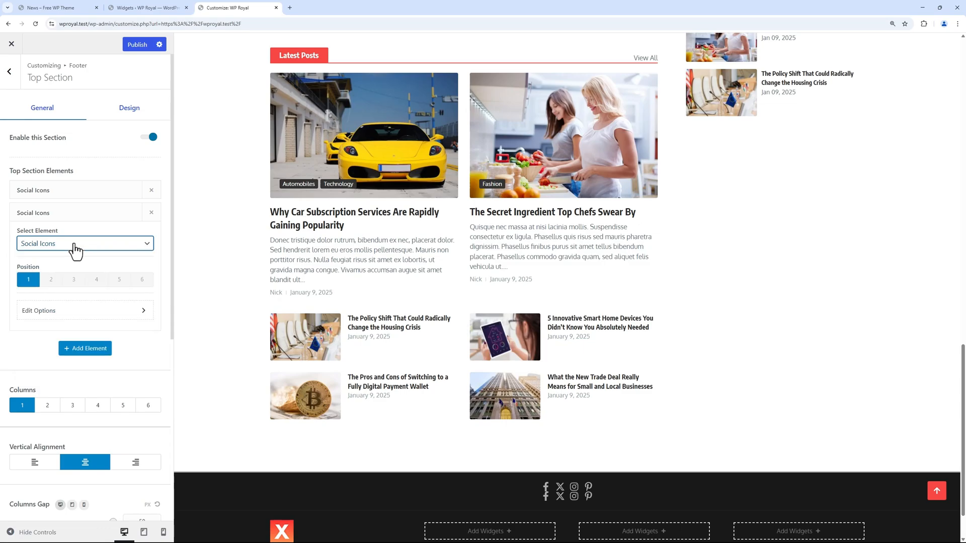
left_click(151, 213)
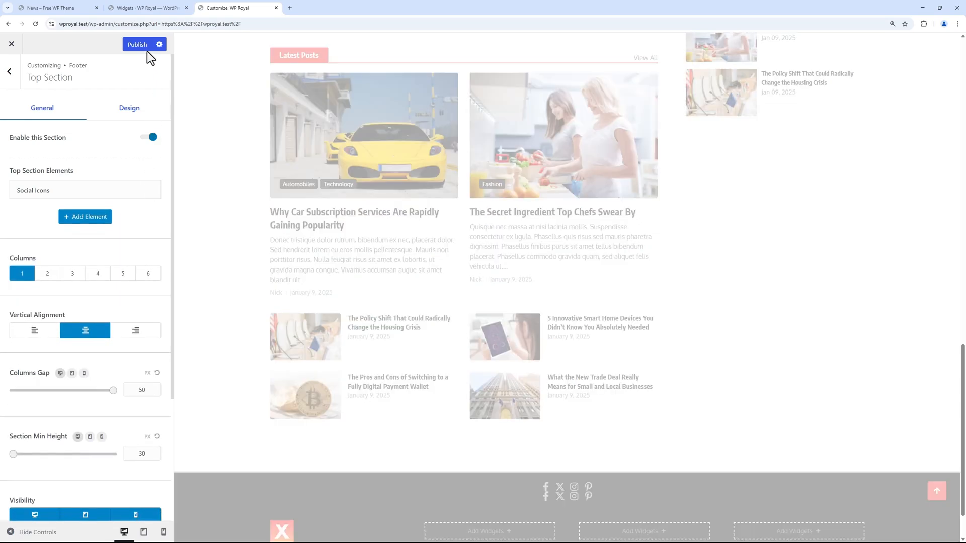
left_click(137, 44)
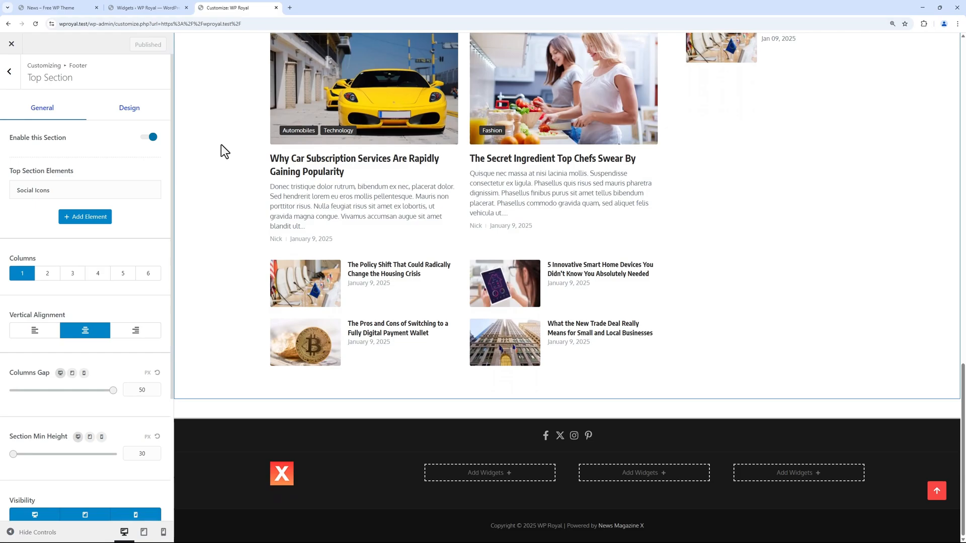
mouse_move(10, 71)
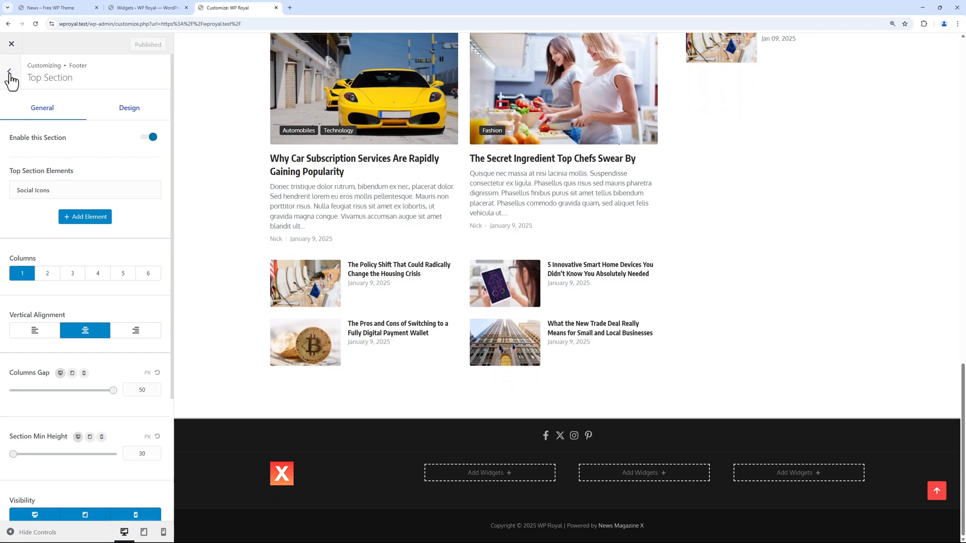
Step: Leave the footer settings and review Global Colors and per-category colour options, ending at the Global list
left_click(11, 71)
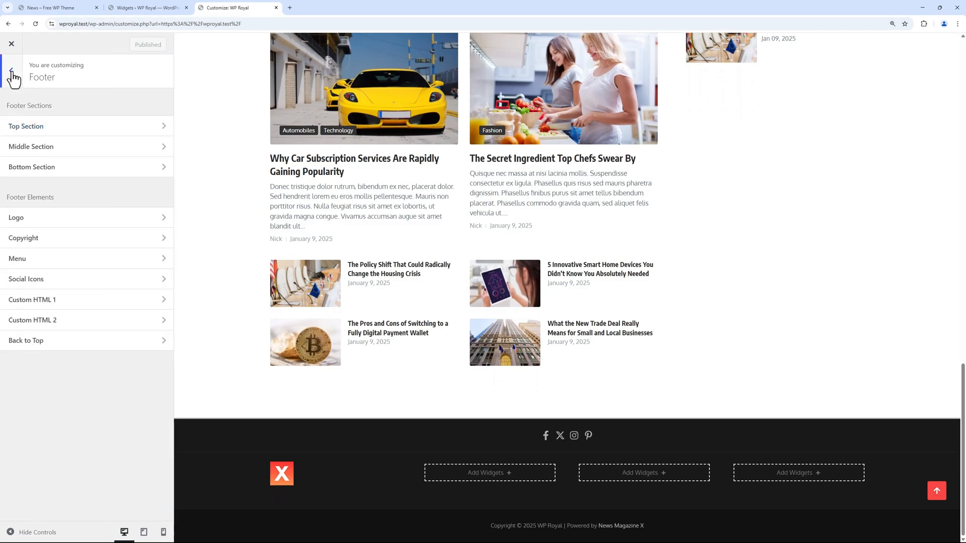
left_click(12, 76)
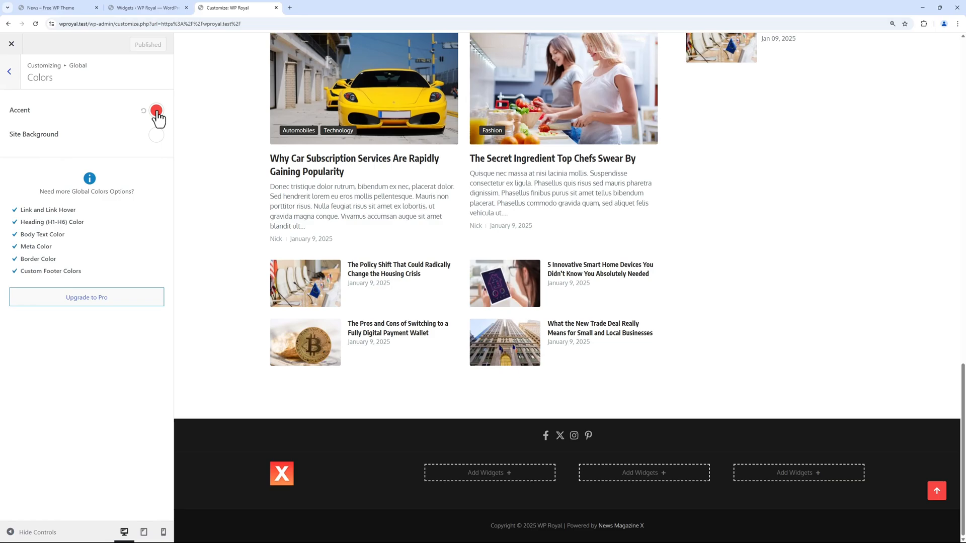
left_click(10, 71)
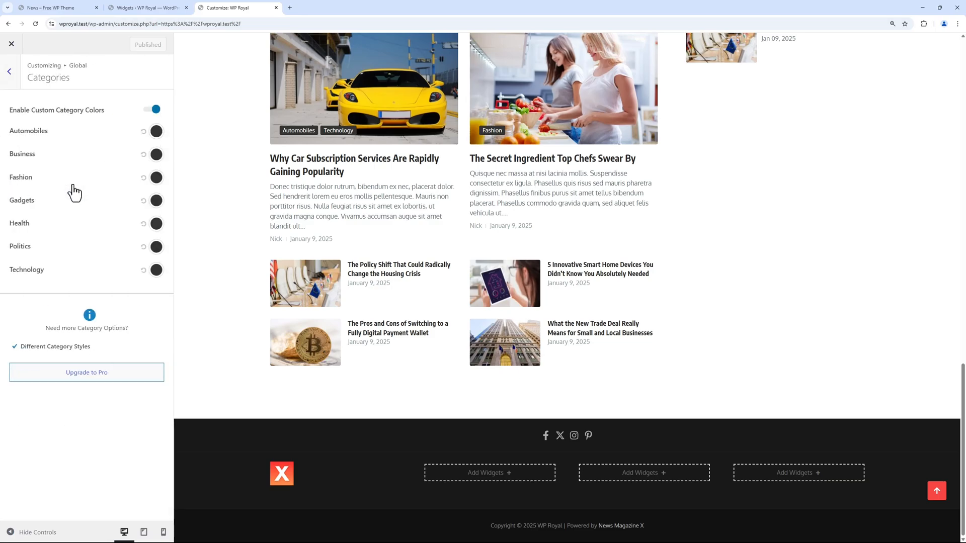
left_click(10, 71)
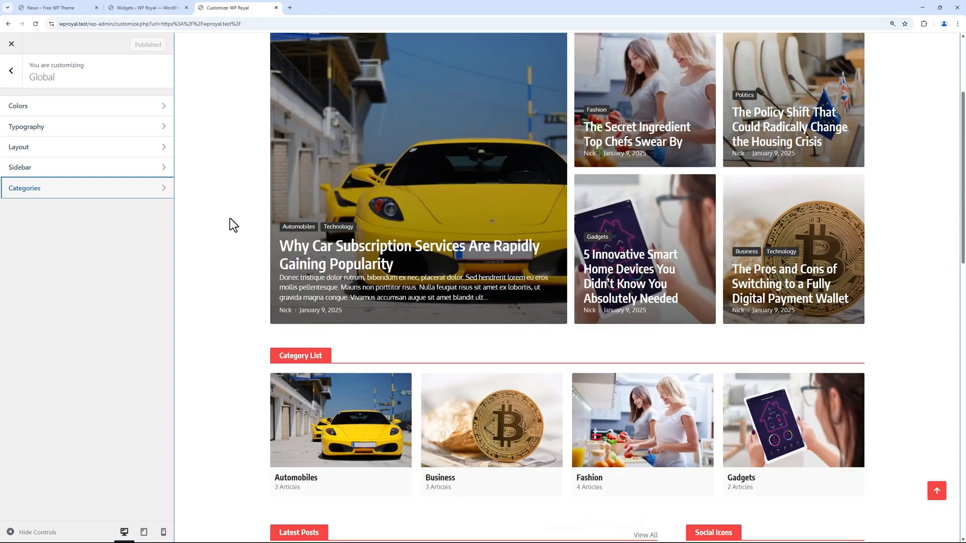
Step: Check the edit shortcuts on the header menu row and Category List block, then close the Customizer
scroll("up", 3)
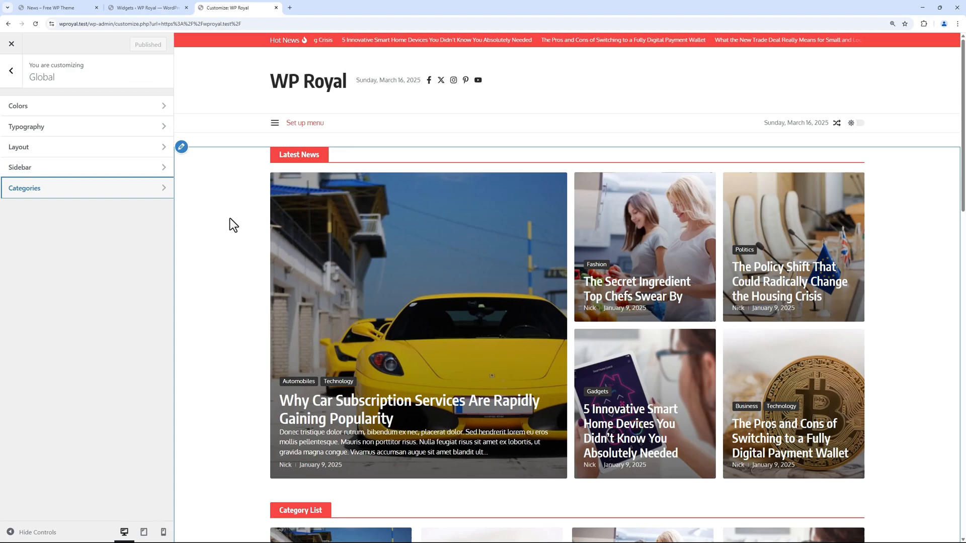
mouse_move(342, 185)
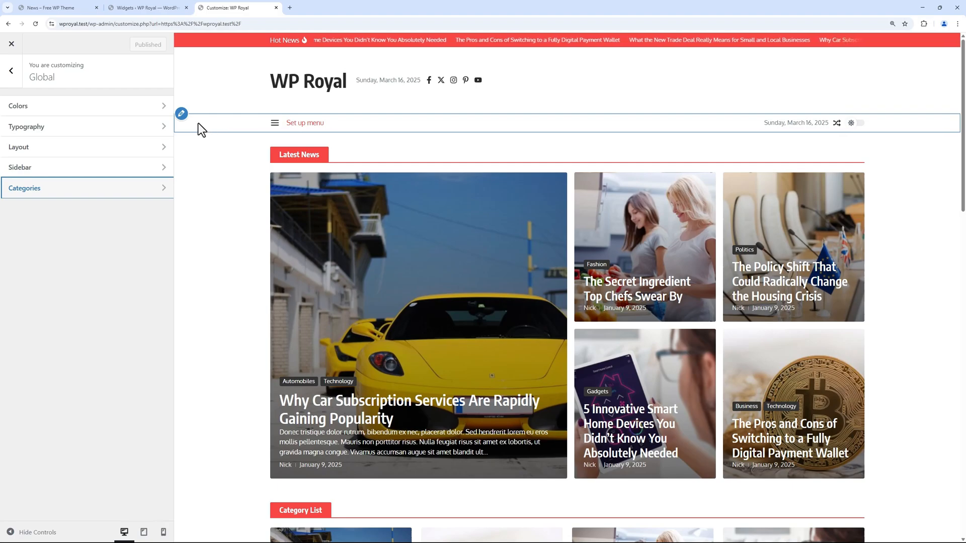
left_click(181, 114)
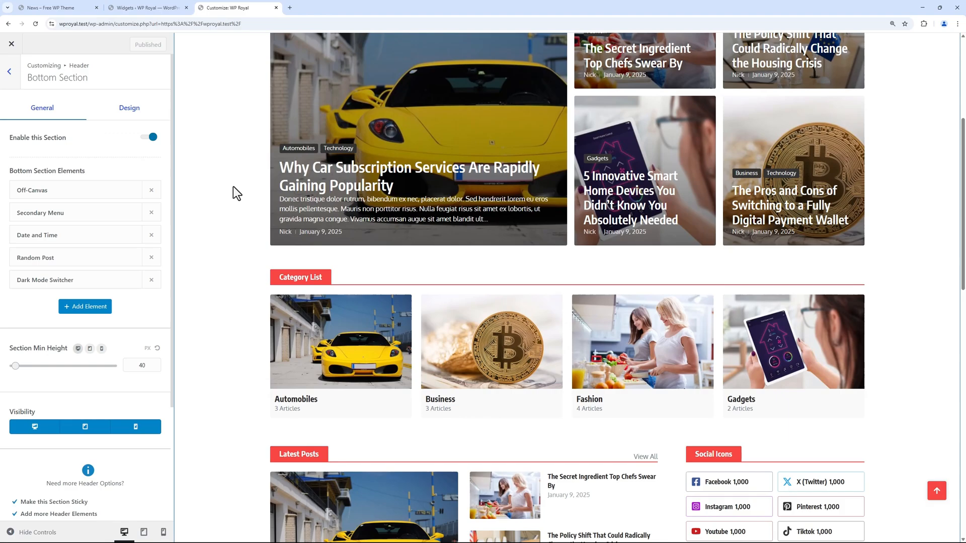
scroll("down", 3)
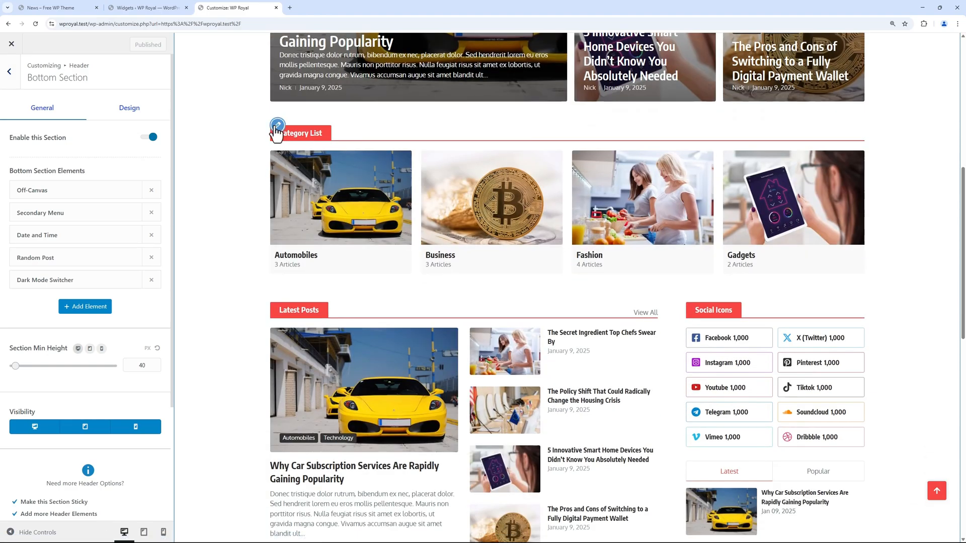
left_click(277, 125)
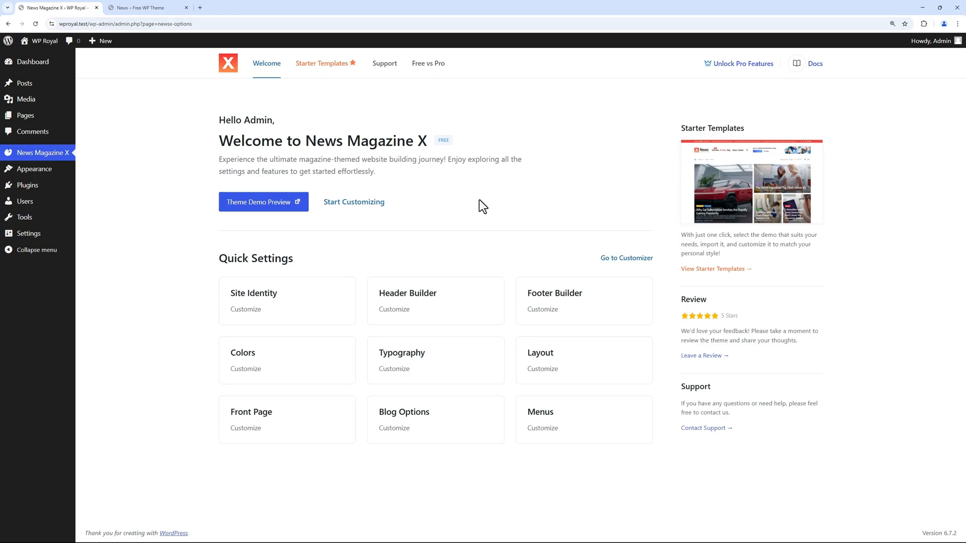
mouse_move(298, 224)
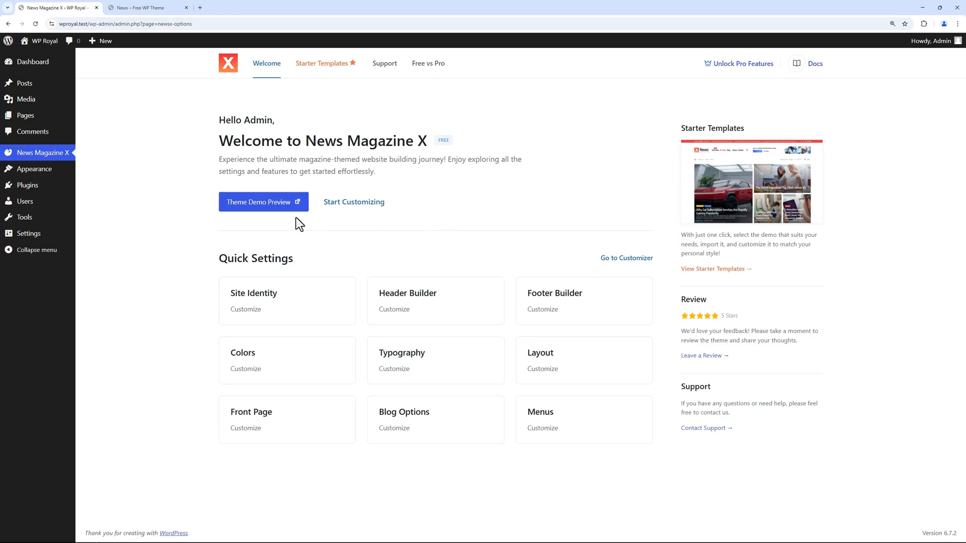
Step: Open the Theme Demo Preview in a new tab and show its Pro Version menu options
left_click(260, 201)
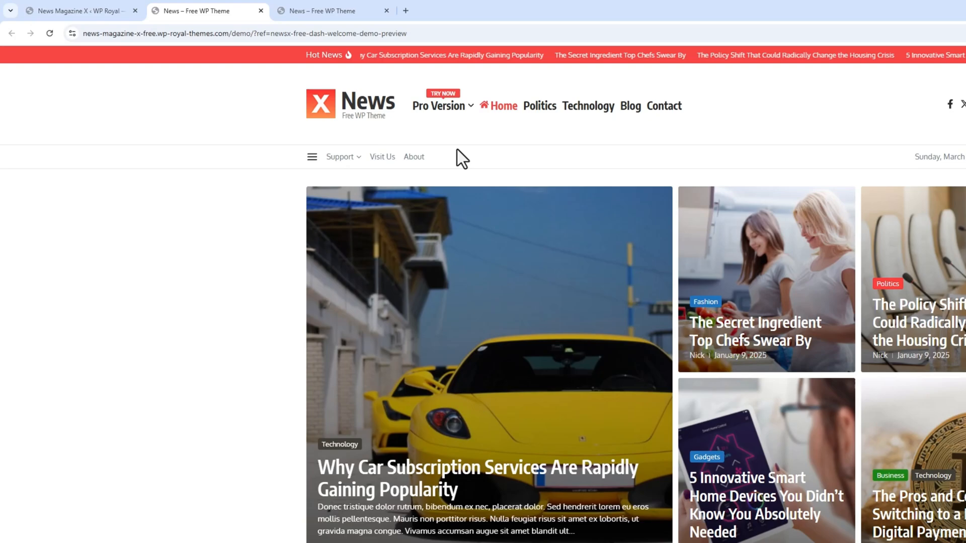
left_click(439, 106)
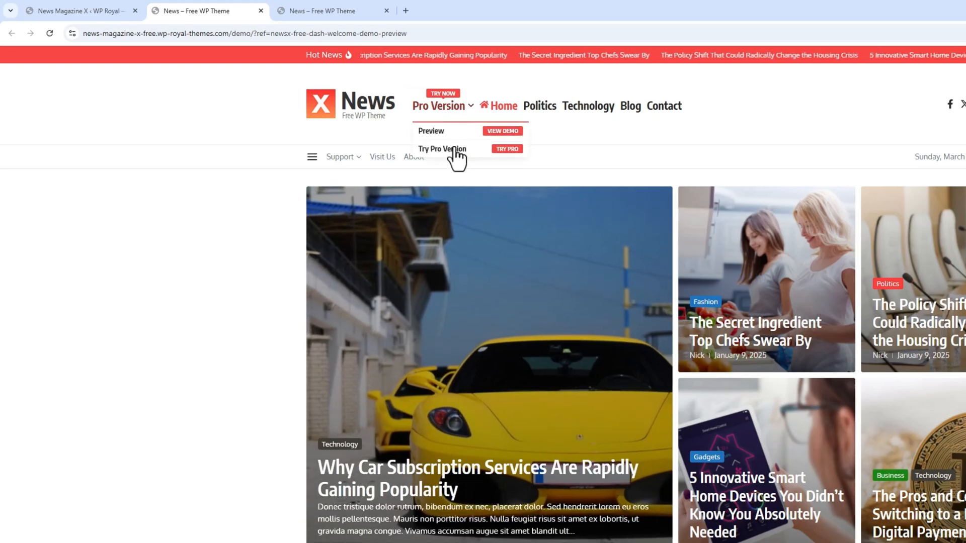